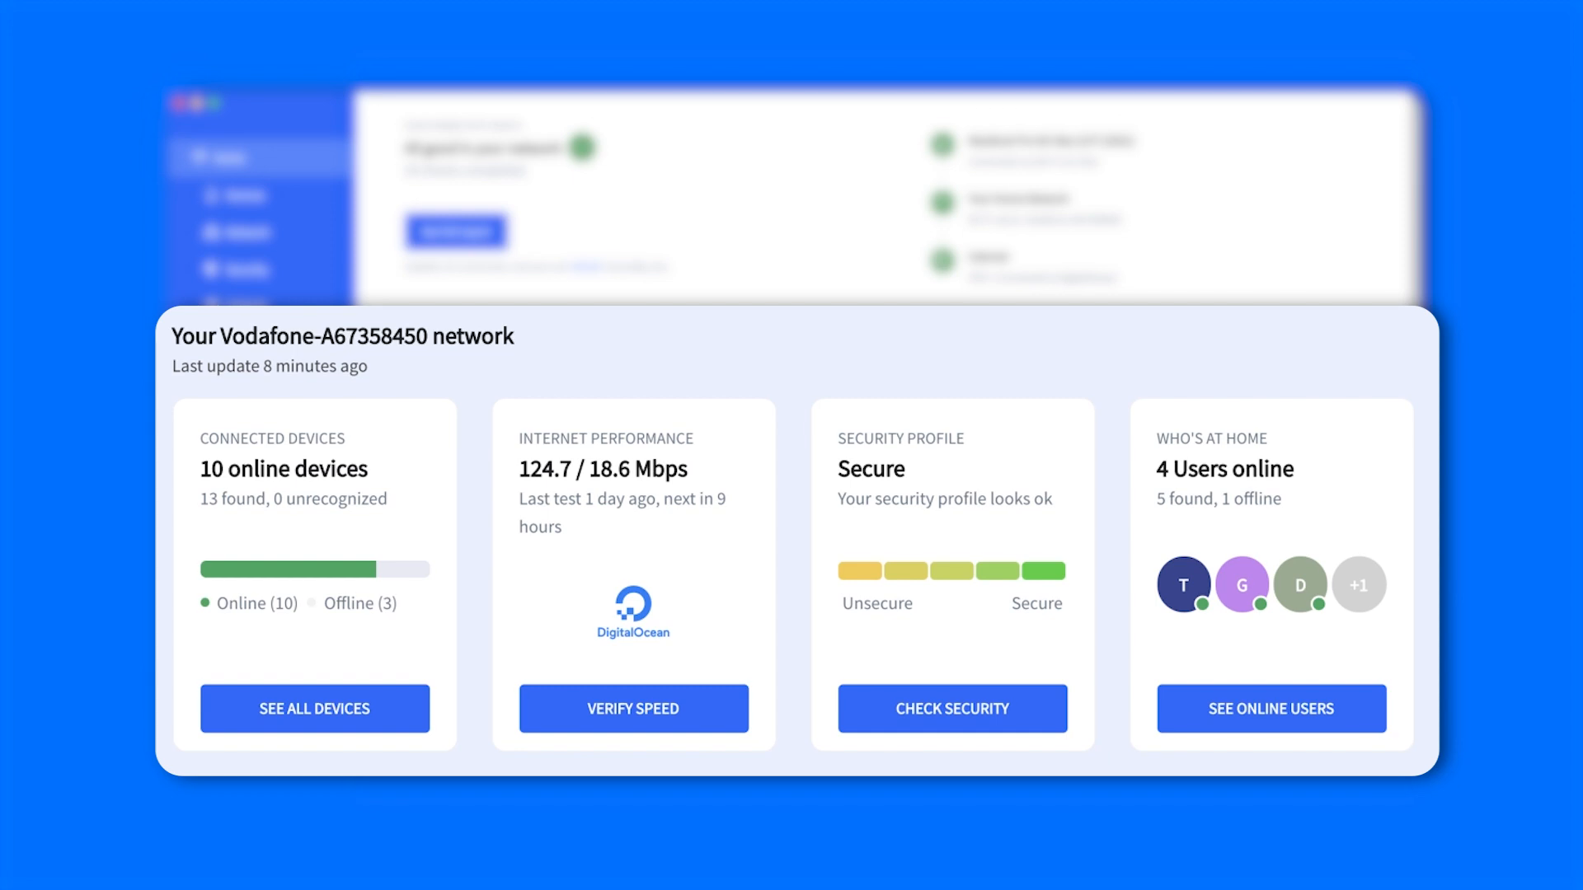
Step: Show the Tools page listing utilities like Test Speed, Ping and WiFi Scanner
click(233, 378)
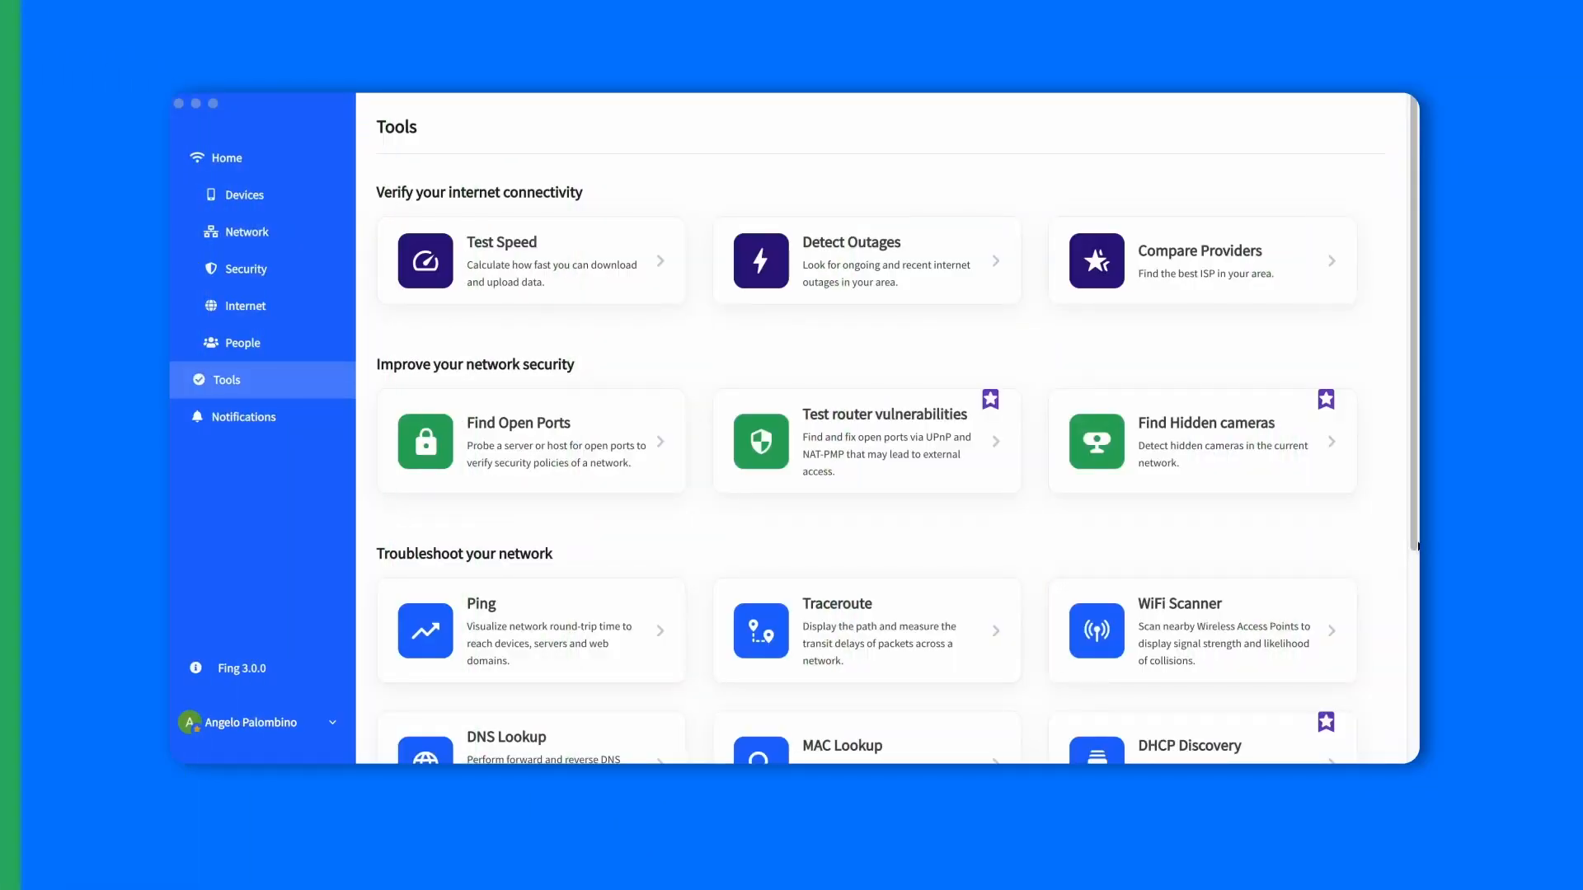
scroll(down, 3)
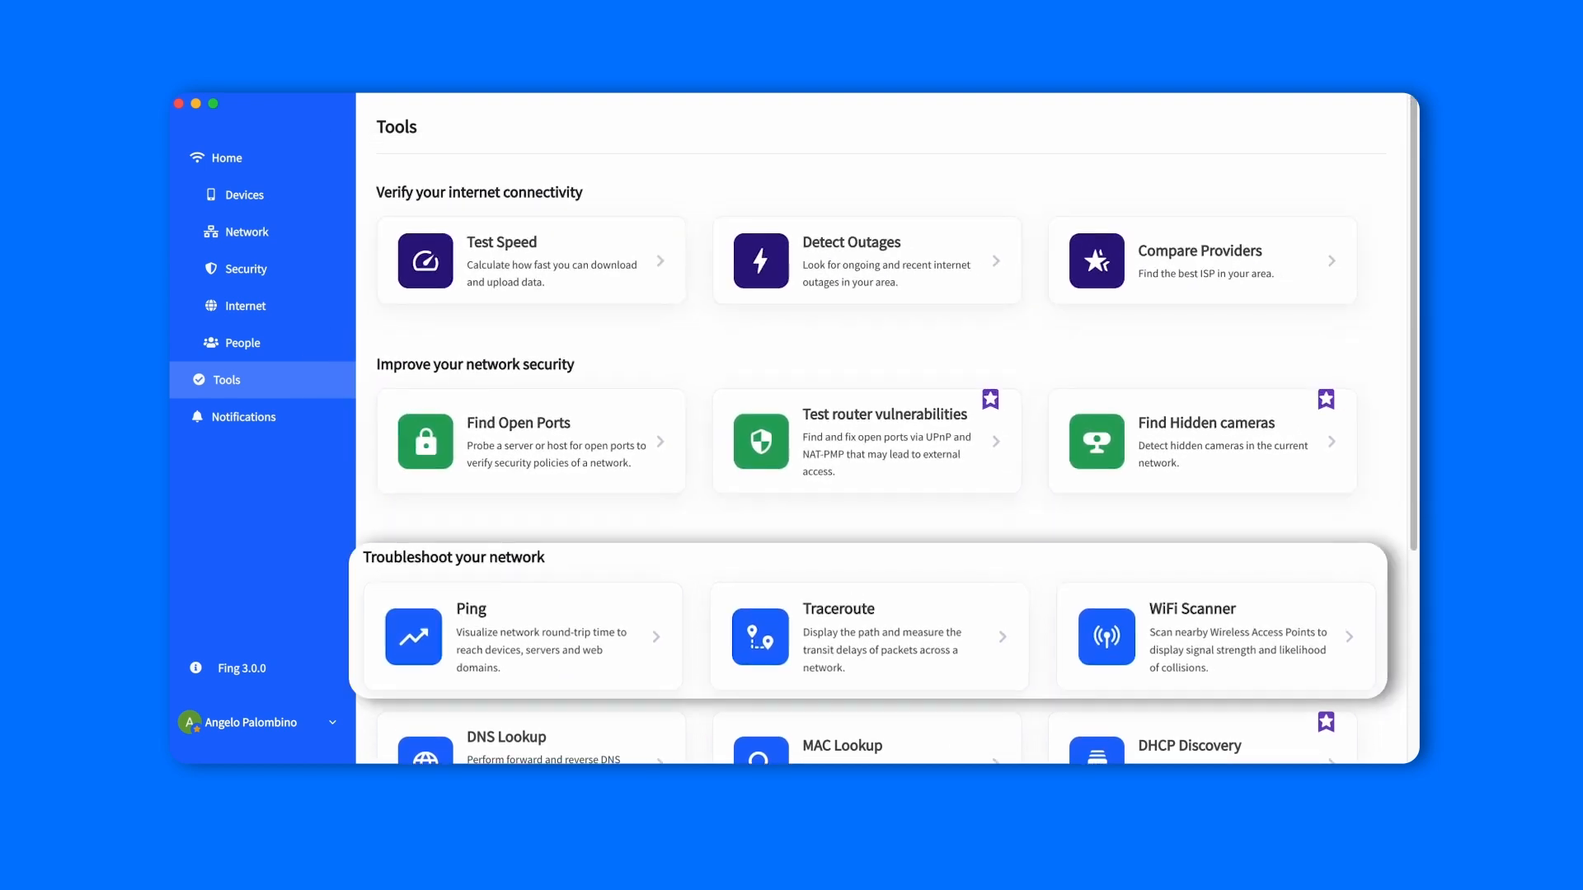
click(226, 158)
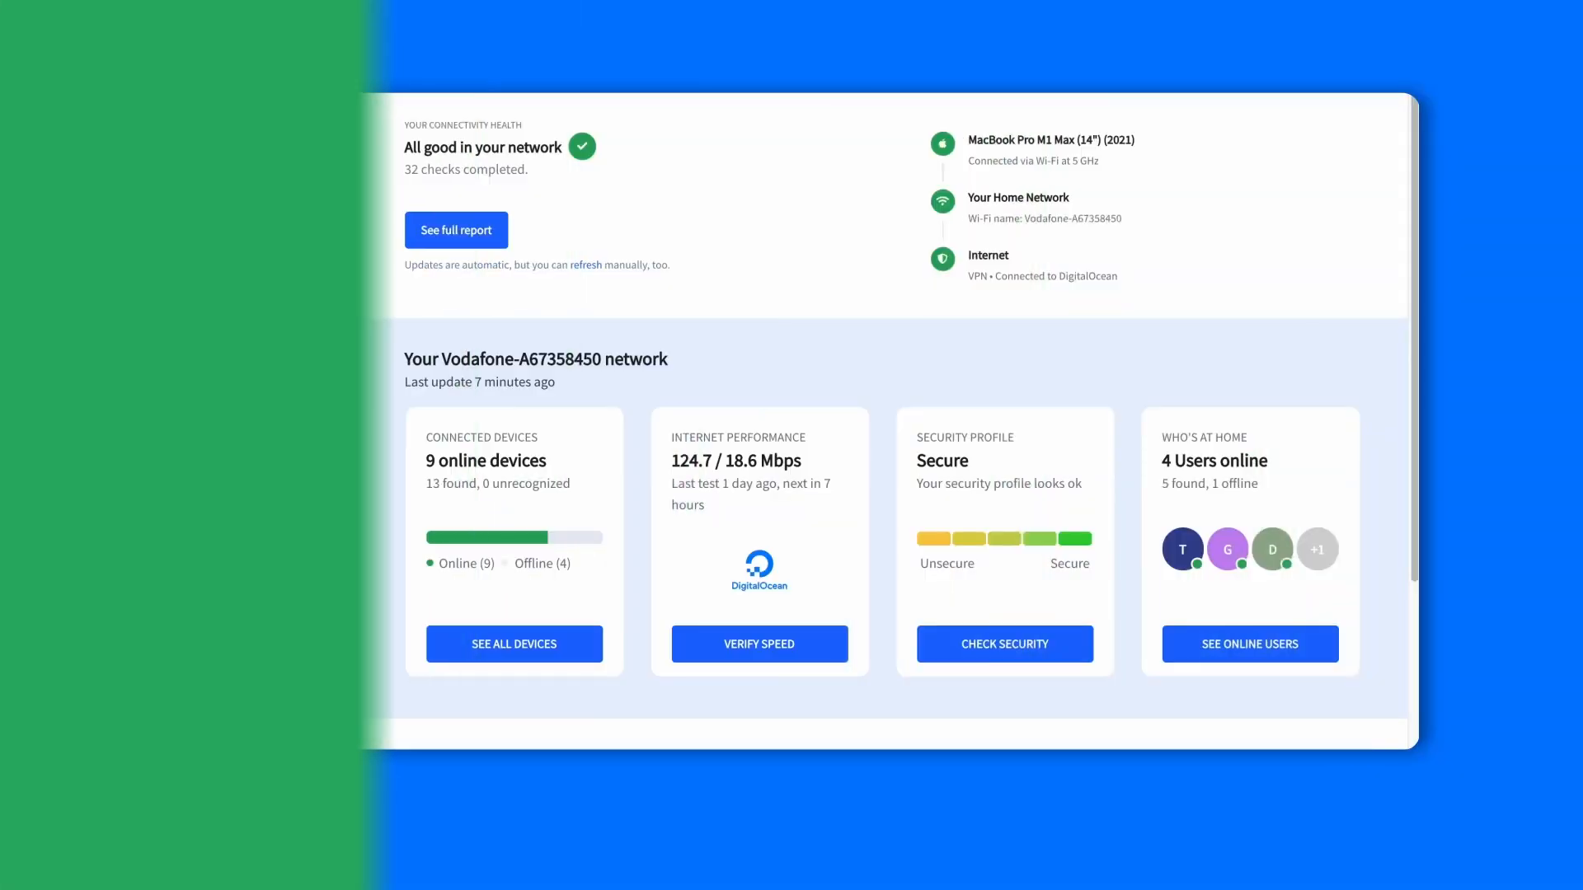
click(228, 379)
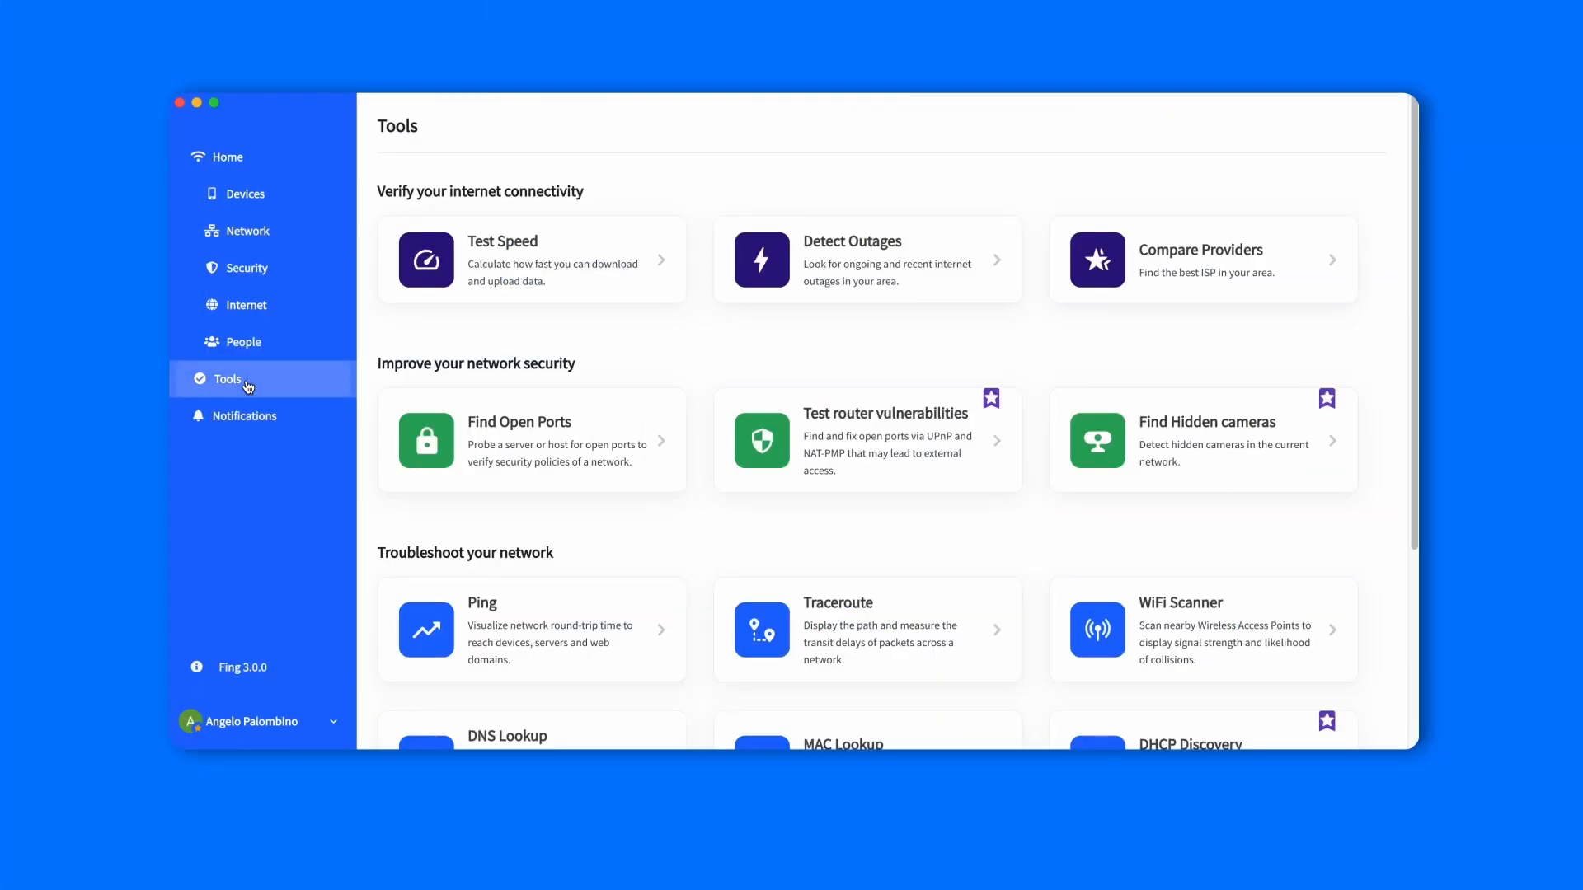
mouse_move(365, 412)
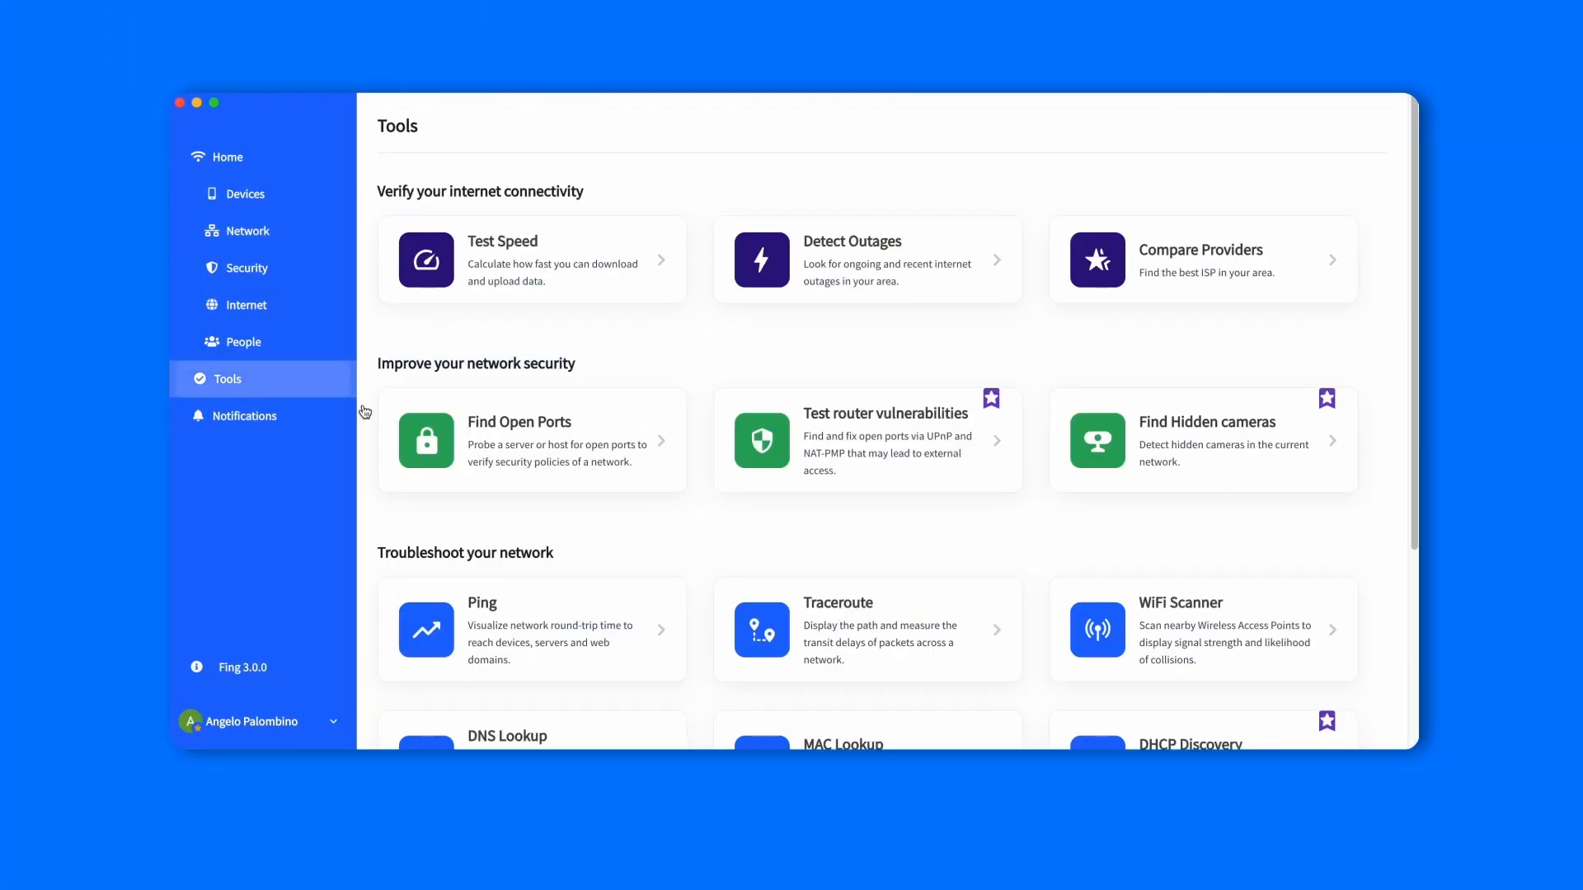
mouse_move(828, 282)
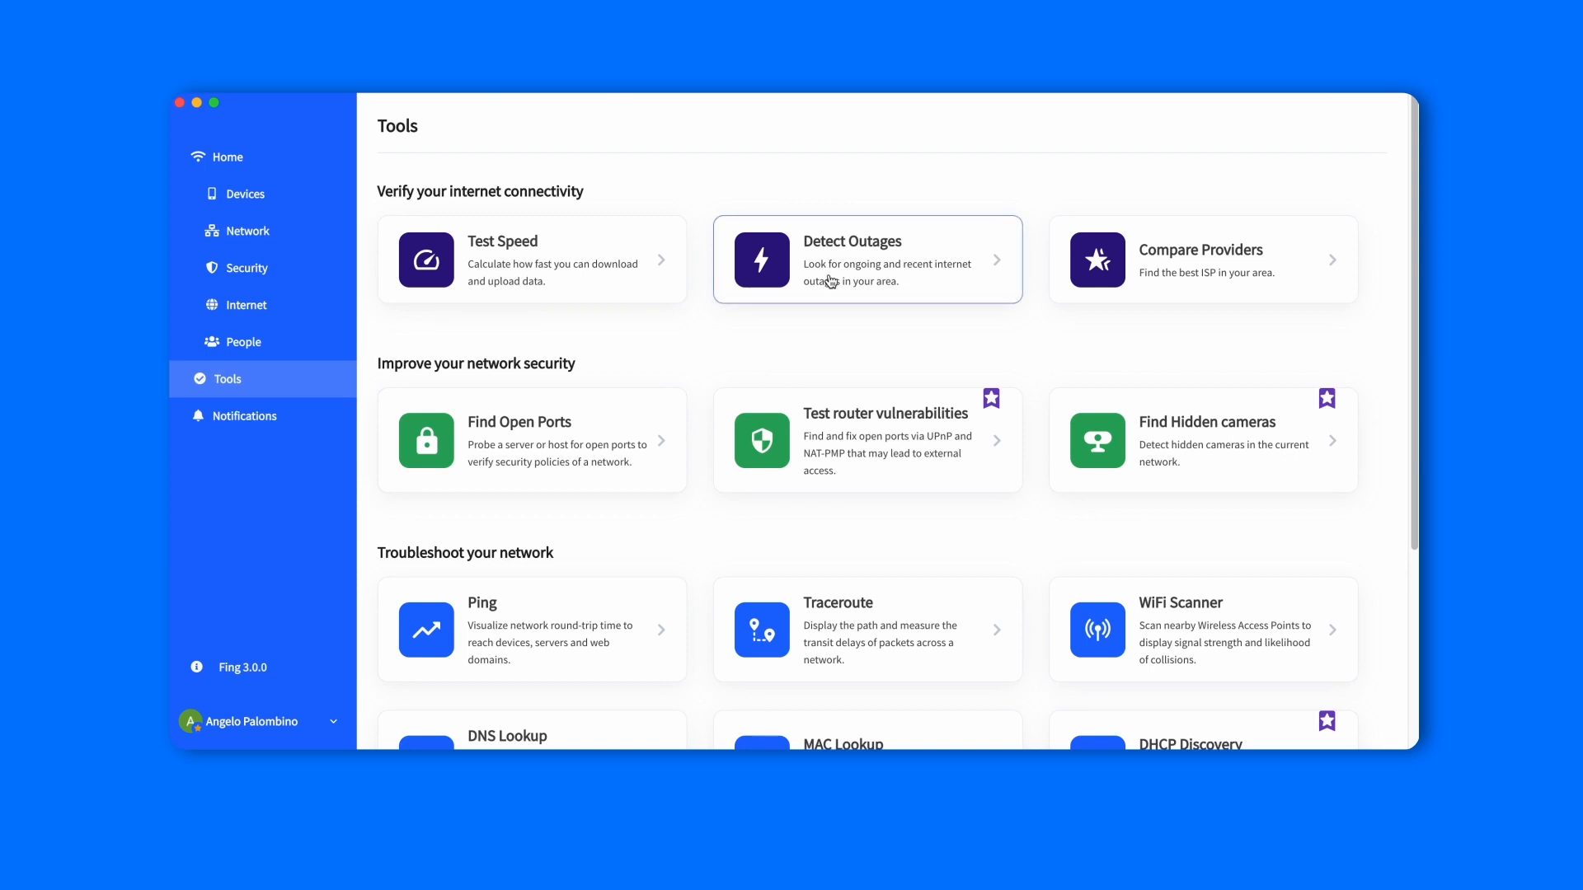
Step: In Detect Outages, filter to resolved Verizon Fios outages in New York and browse results
click(865, 258)
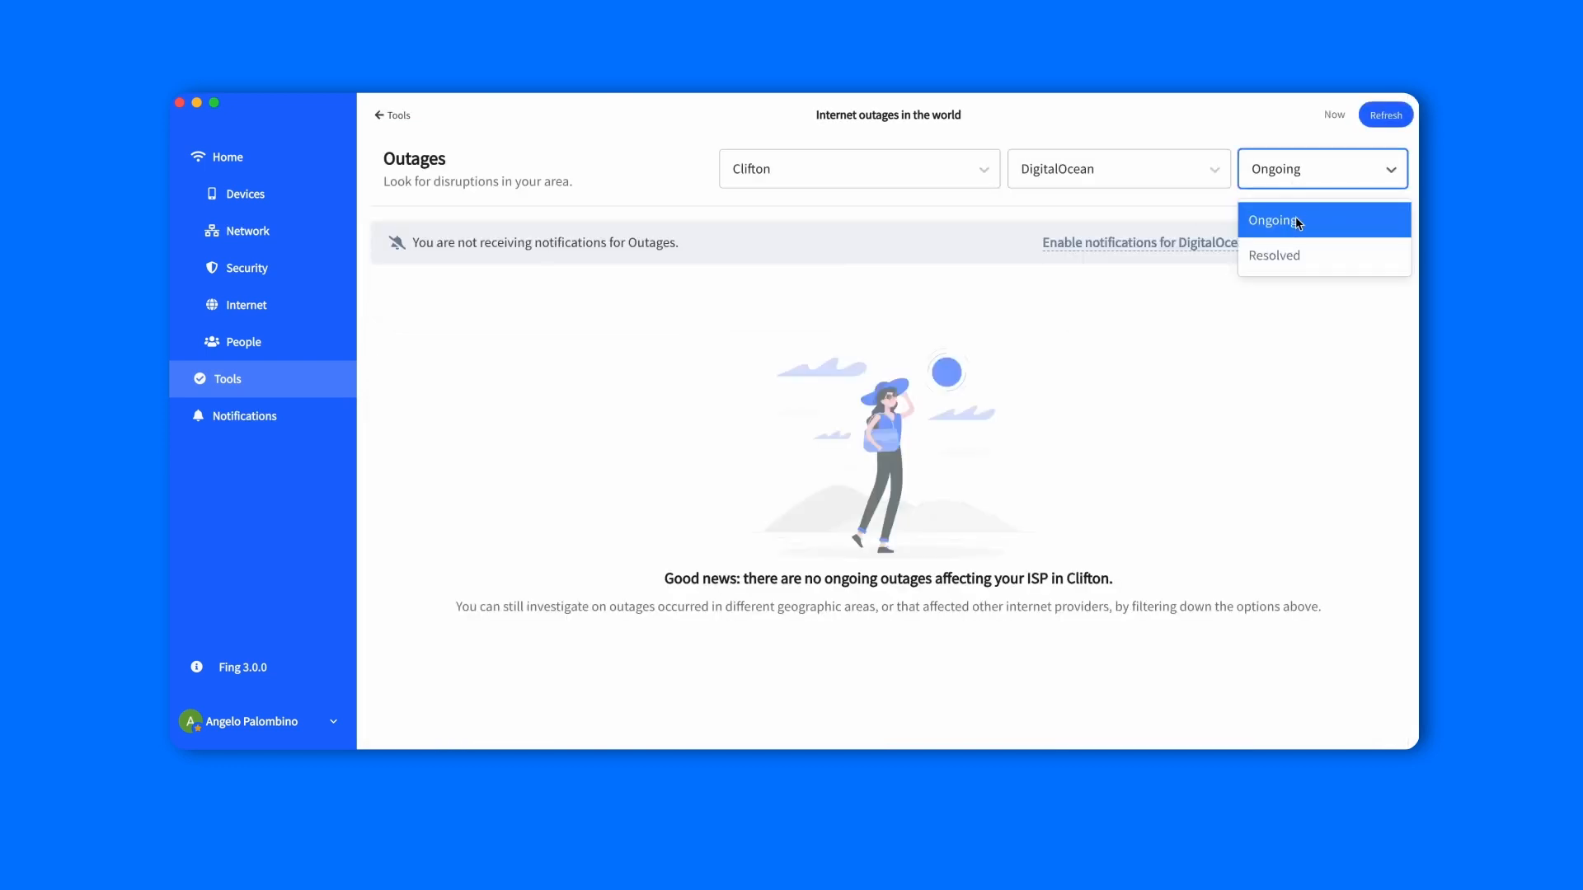
click(1116, 169)
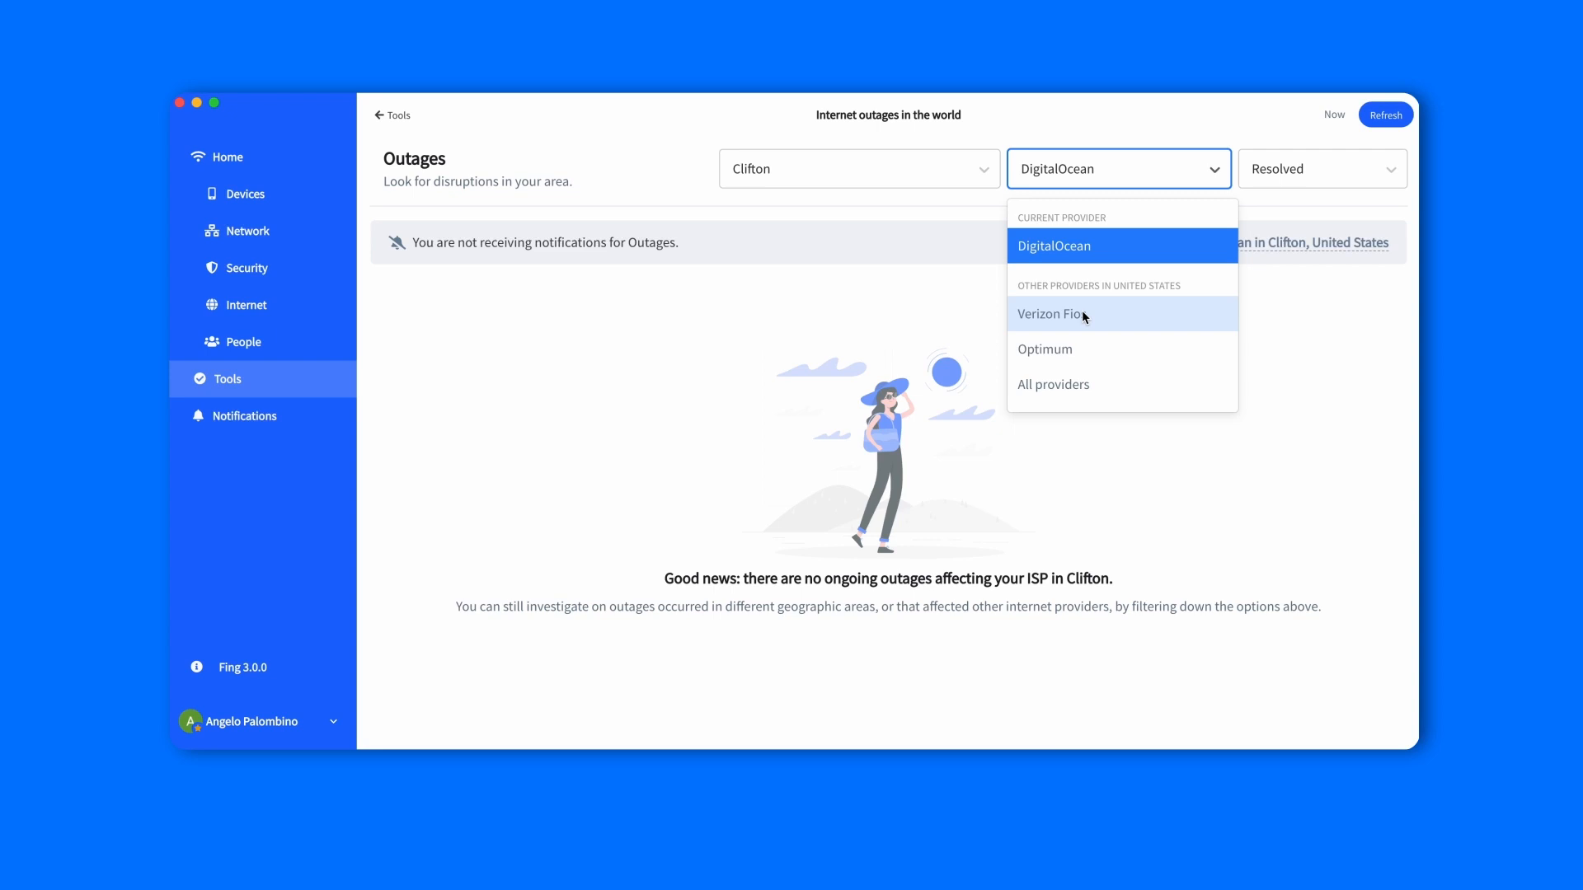
click(1050, 314)
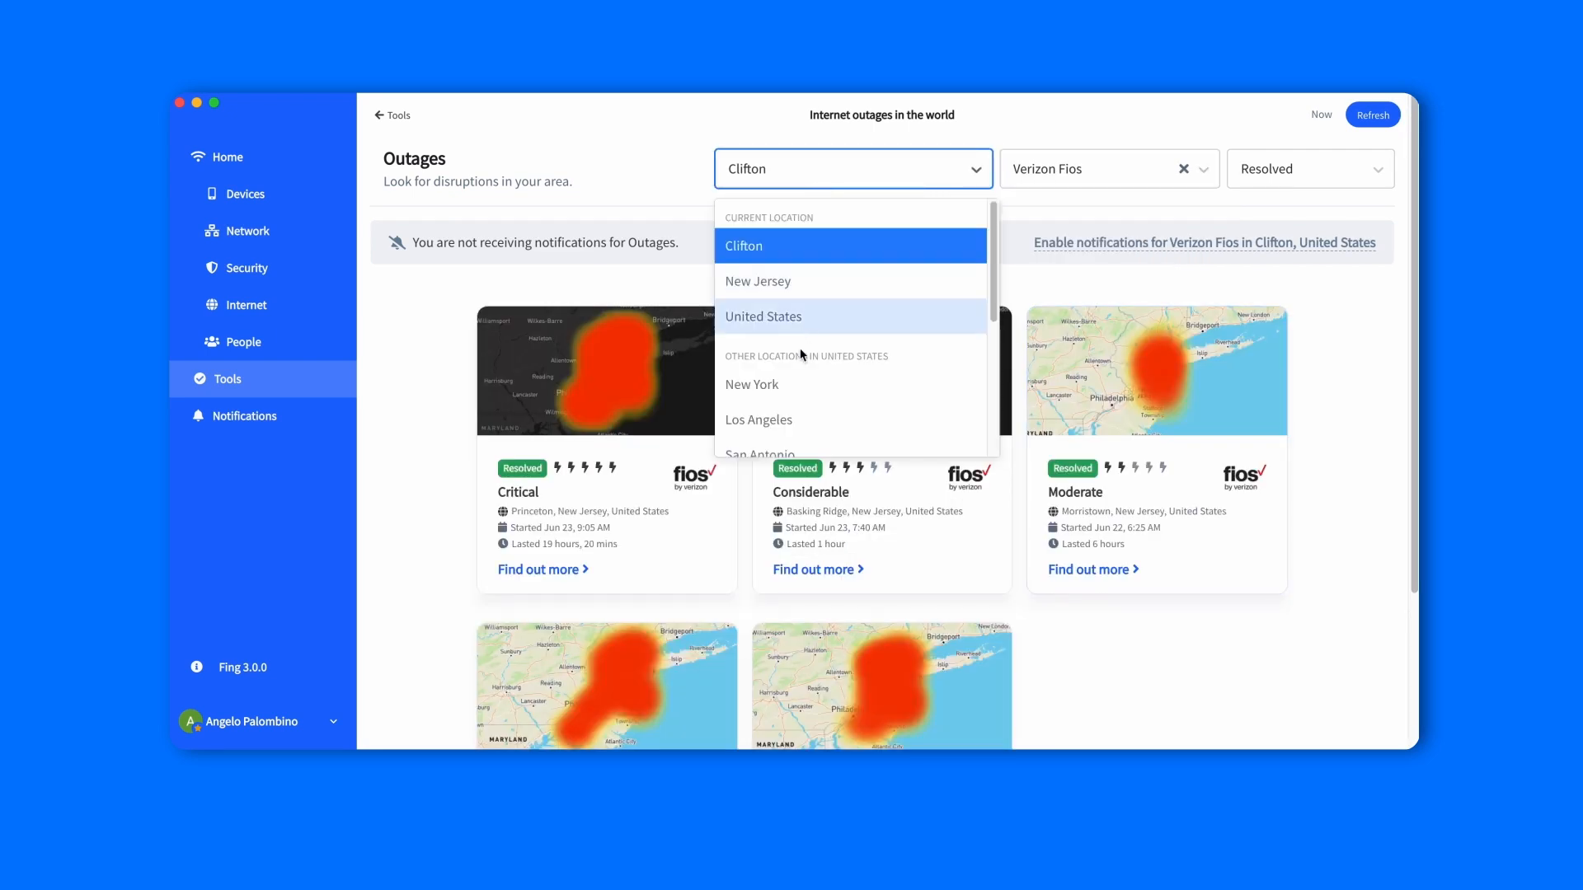
click(751, 383)
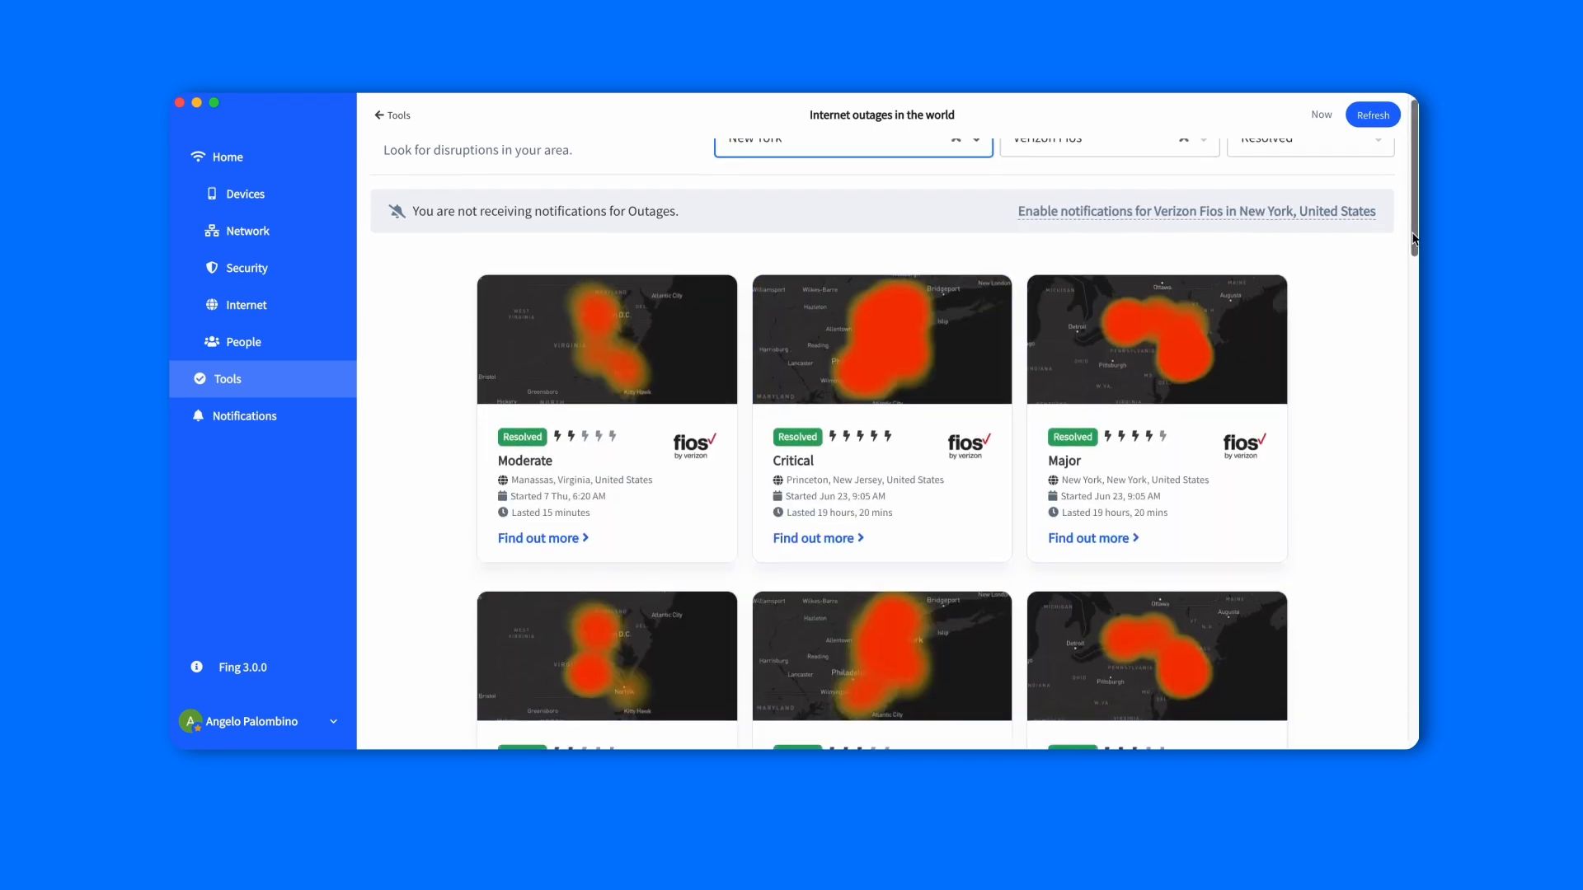
scroll(down, 3)
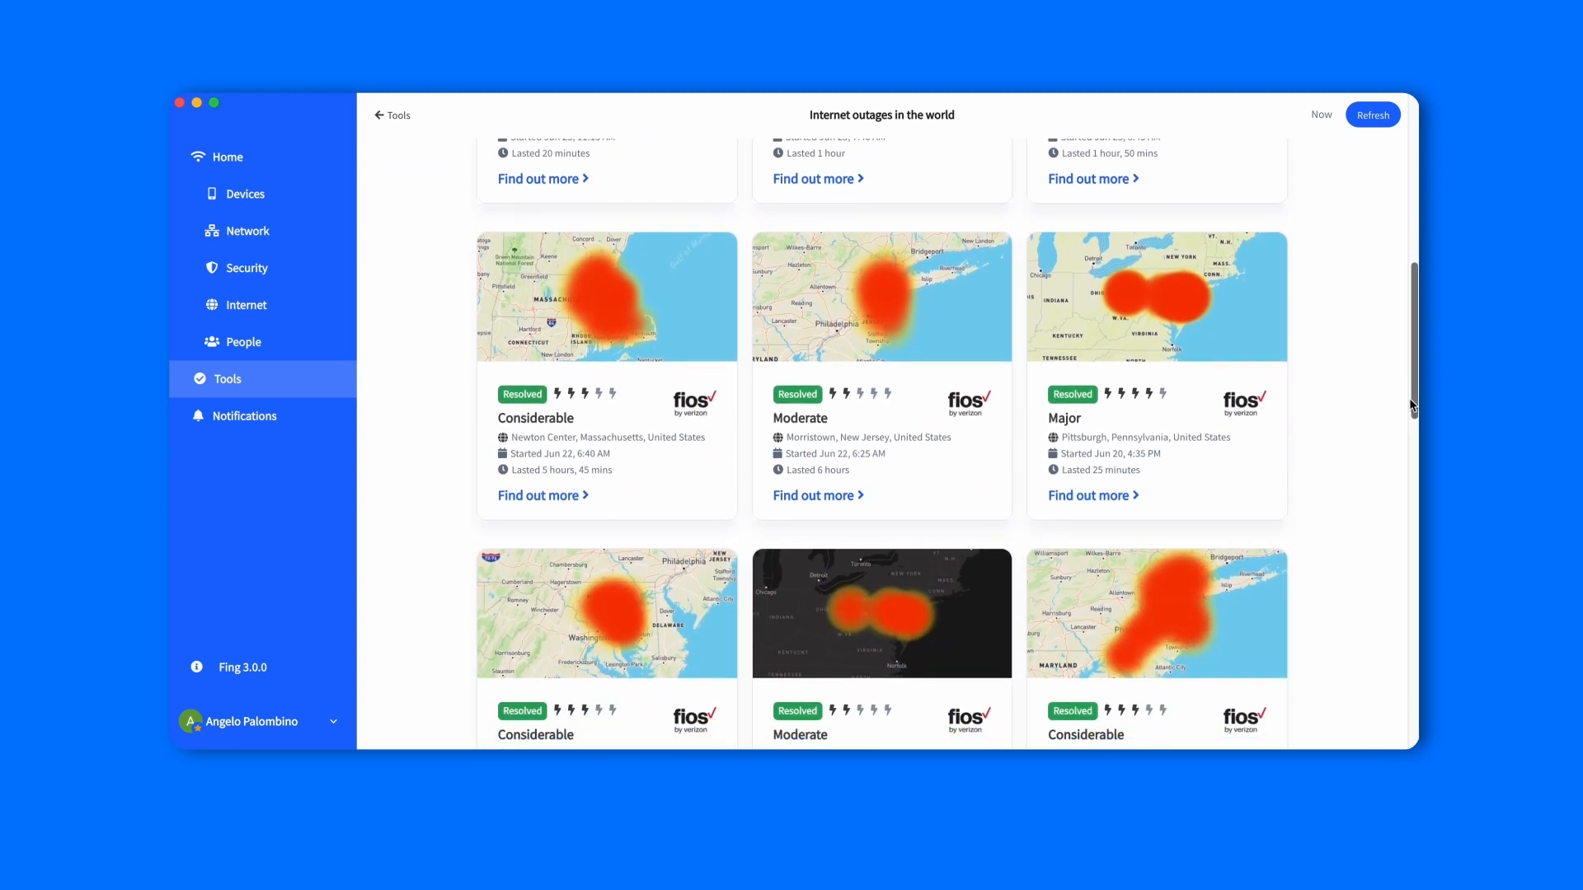
scroll(down, 3)
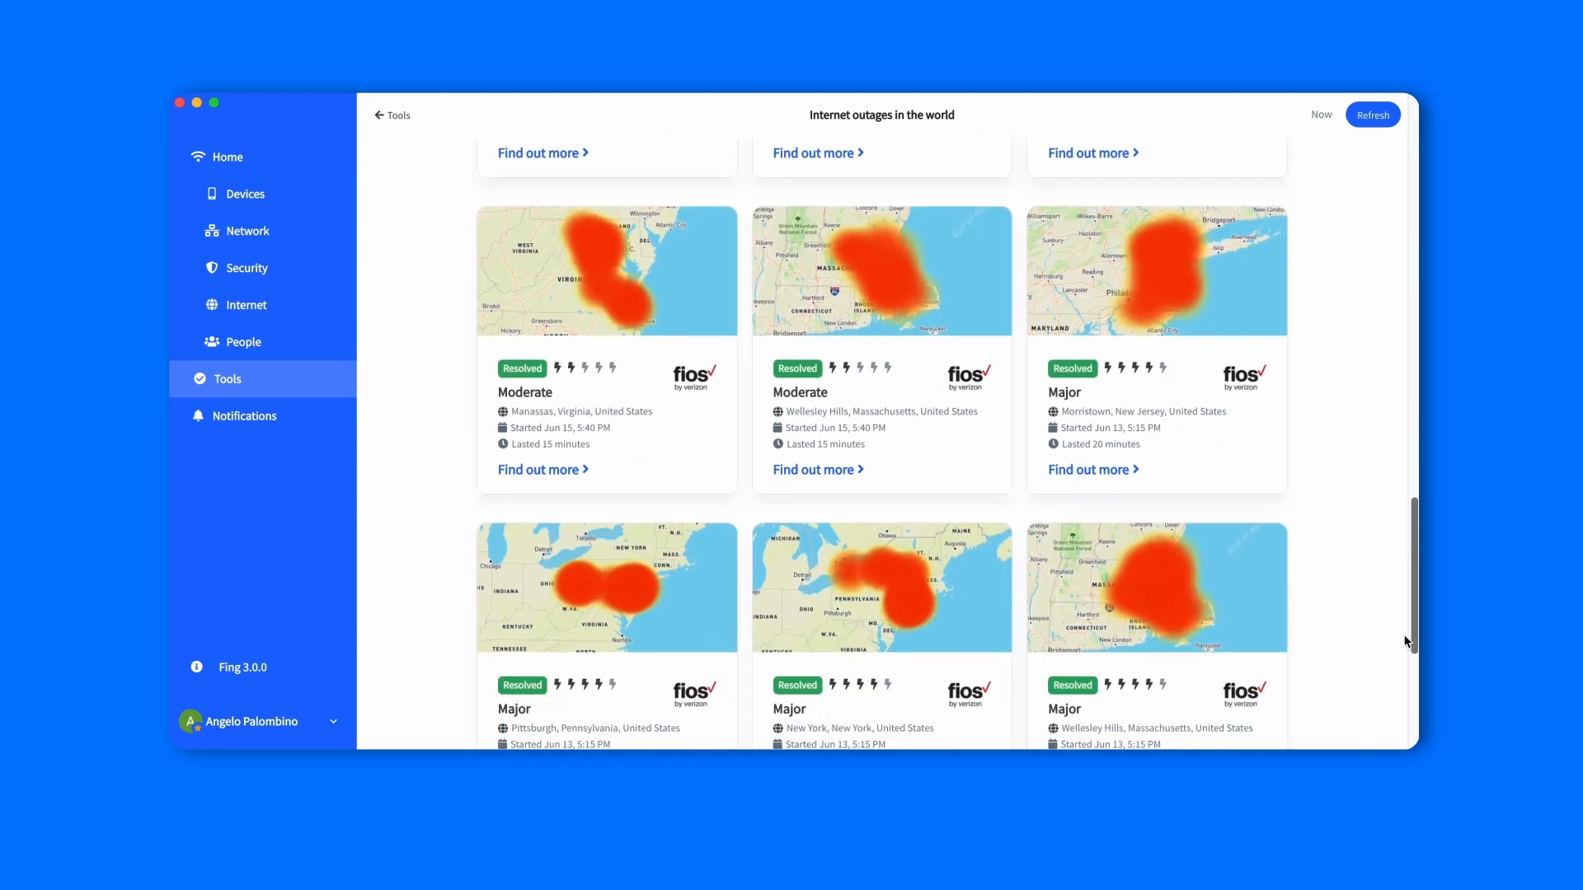
scroll(down, 3)
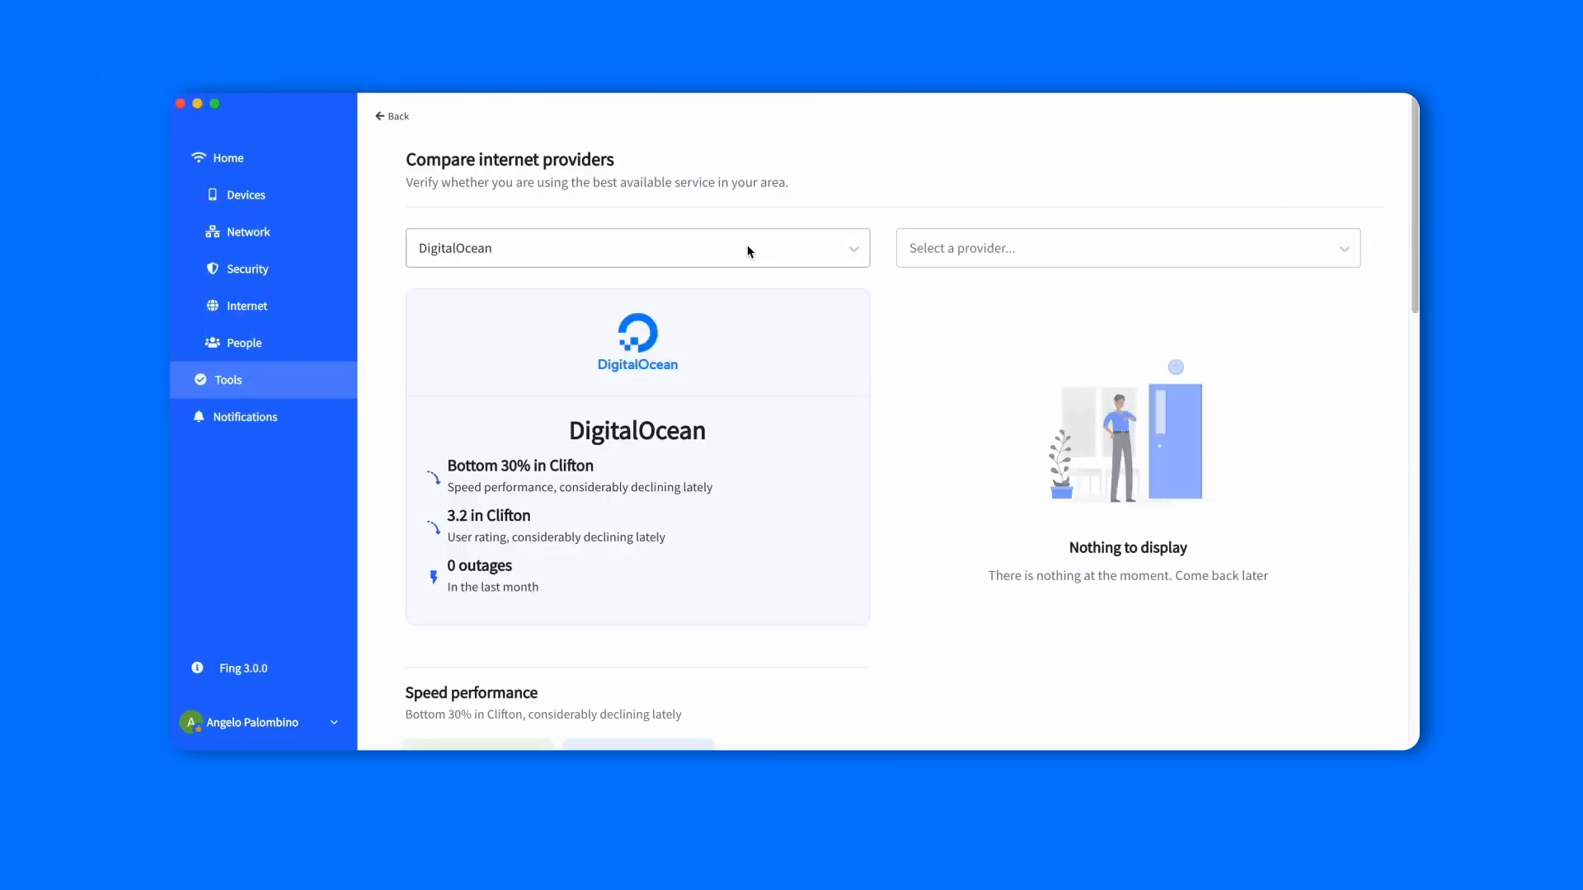
Step: Compare Optimum with Verizon Fios on speed, rating, stability and outages, then return Home
click(1120, 248)
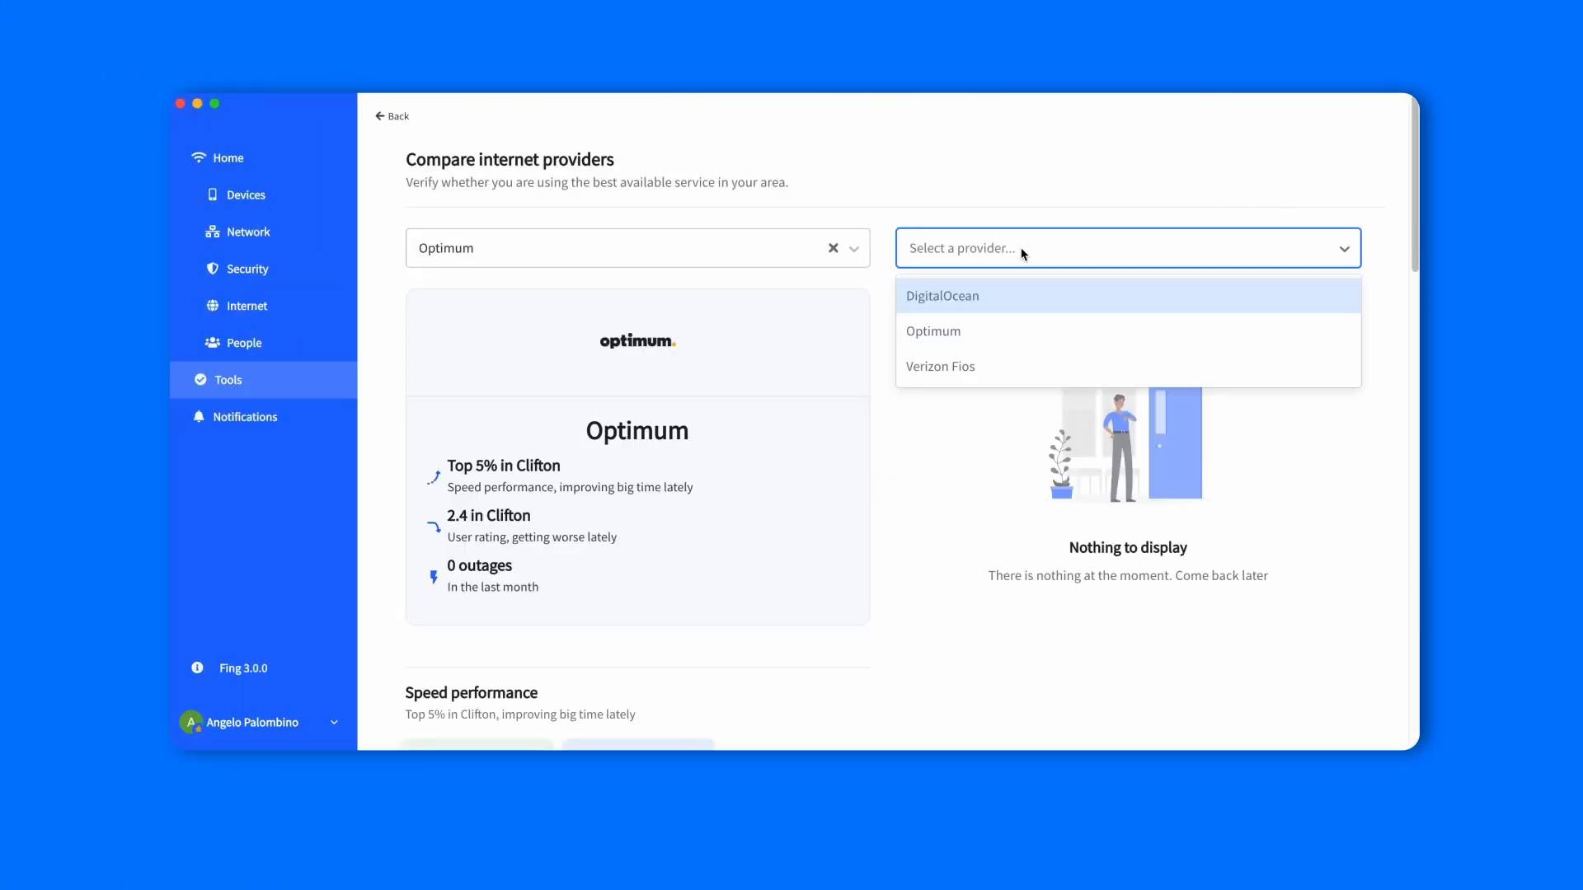
click(940, 366)
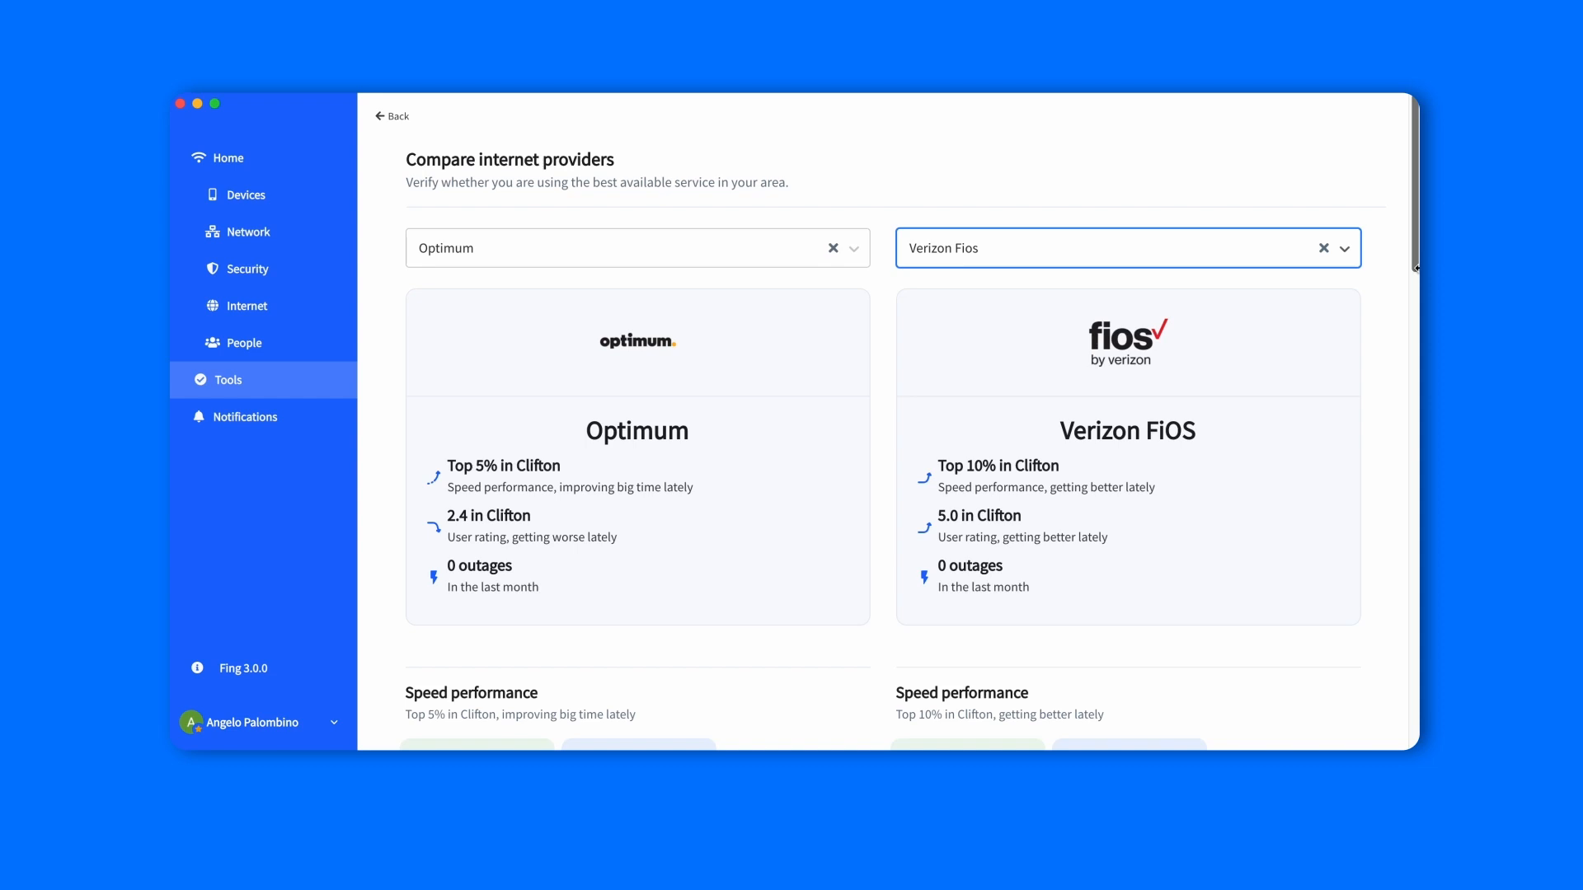
scroll(down, 3)
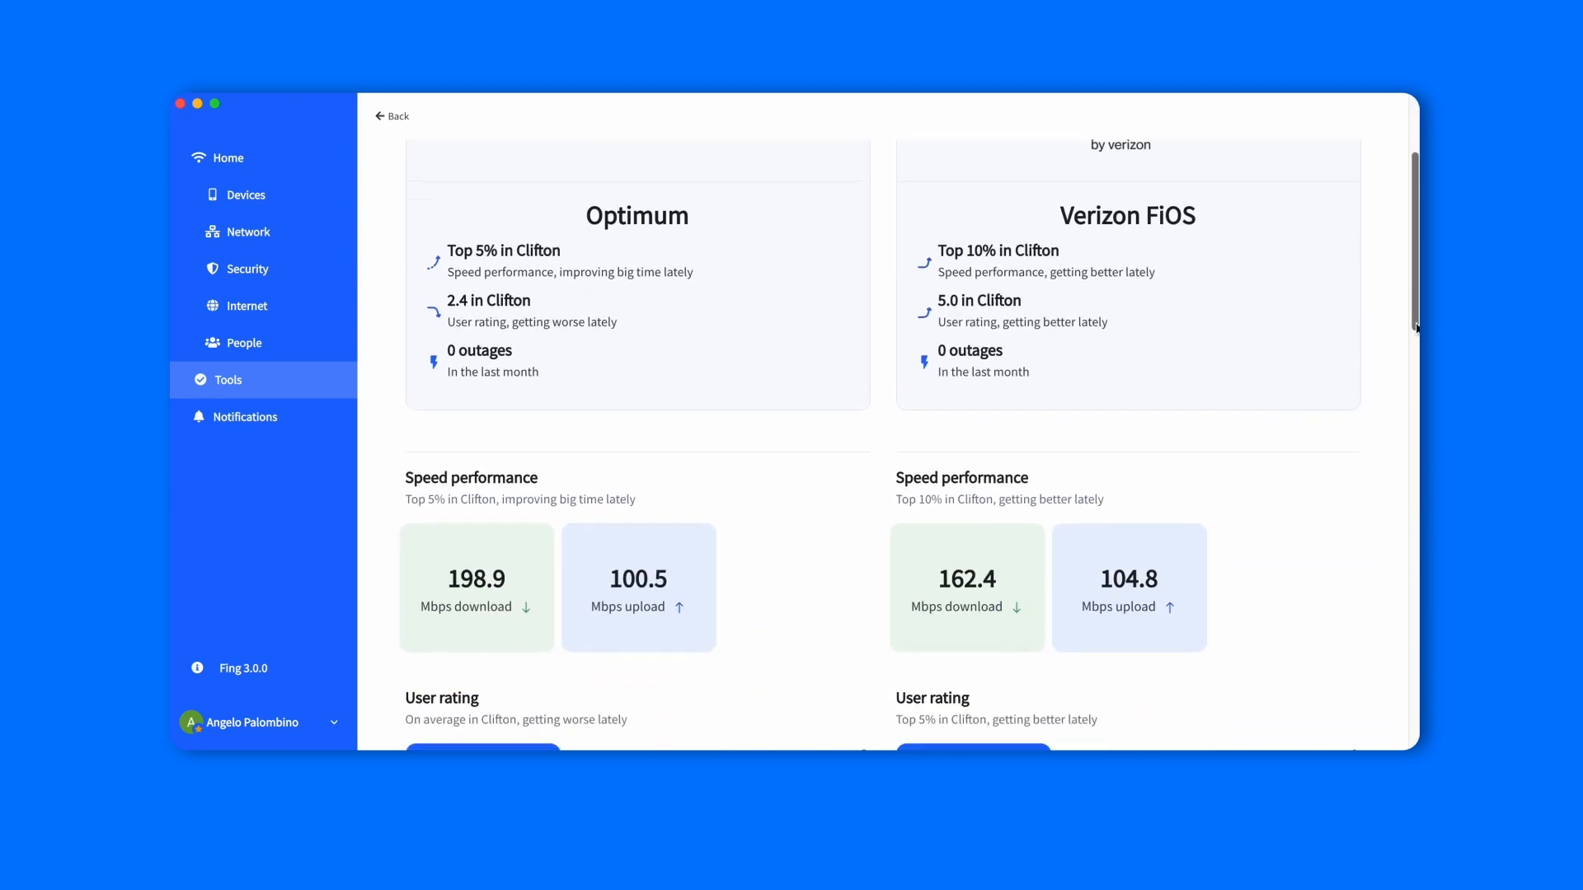
scroll(down, 3)
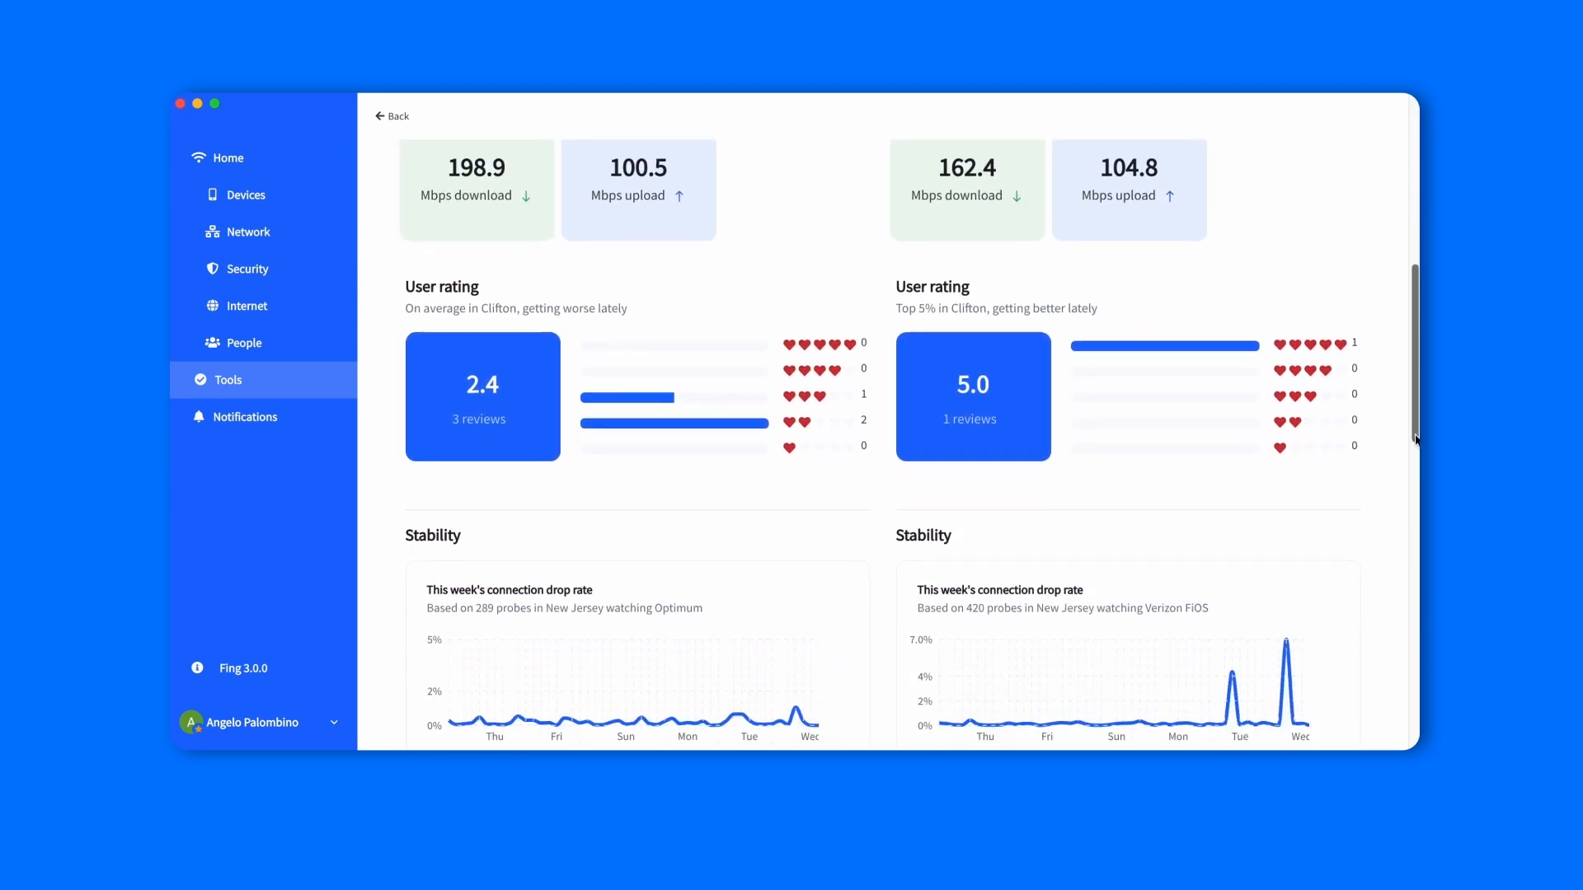
scroll(down, 3)
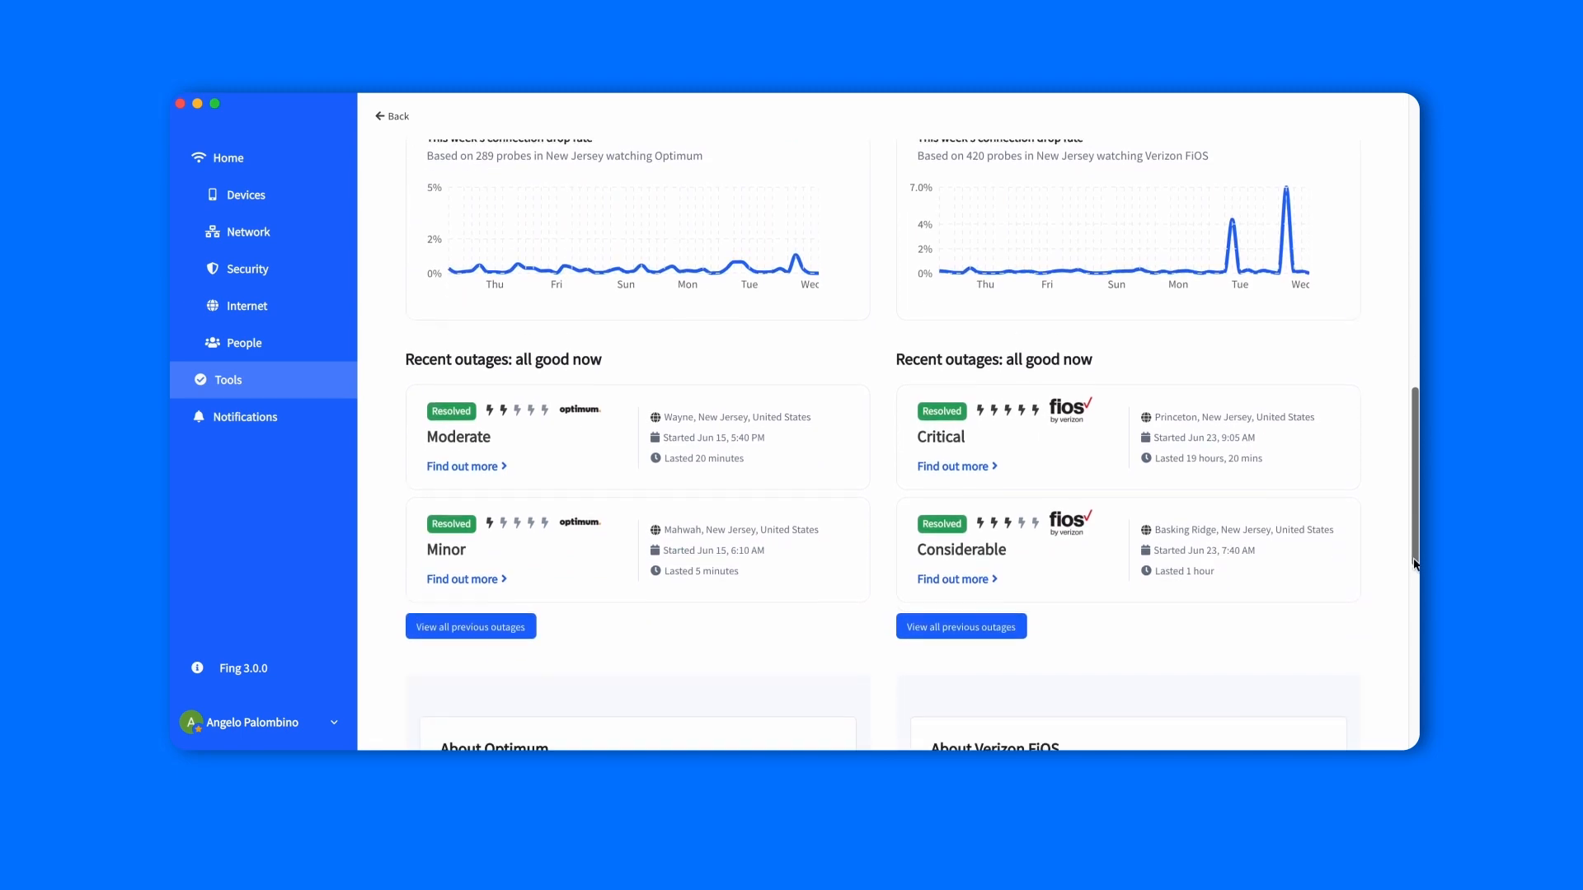
scroll(down, 3)
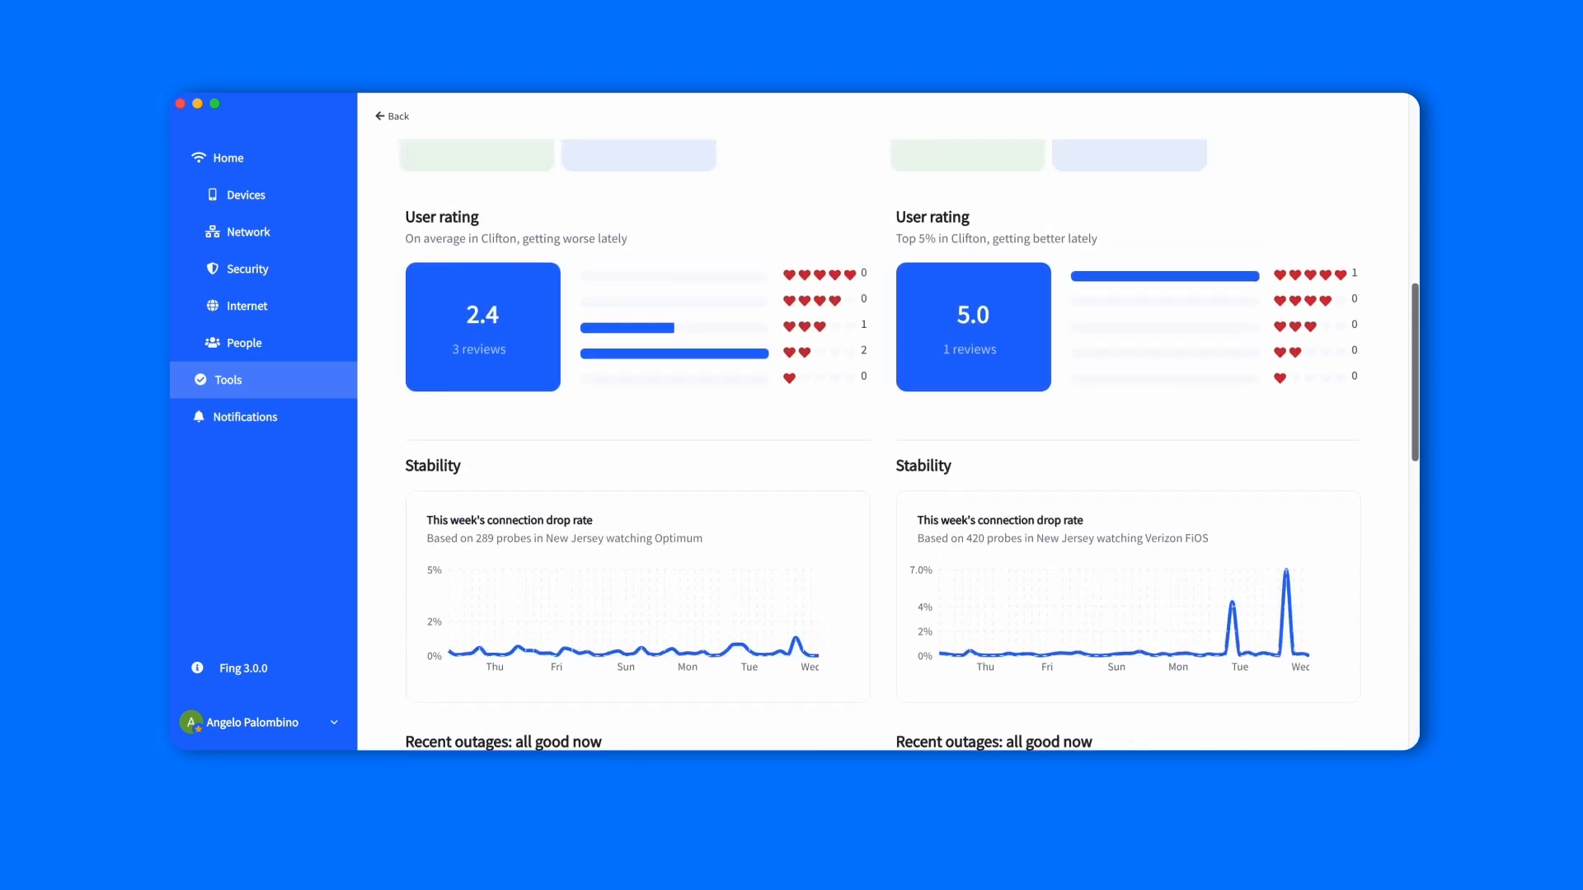
scroll(up, 3)
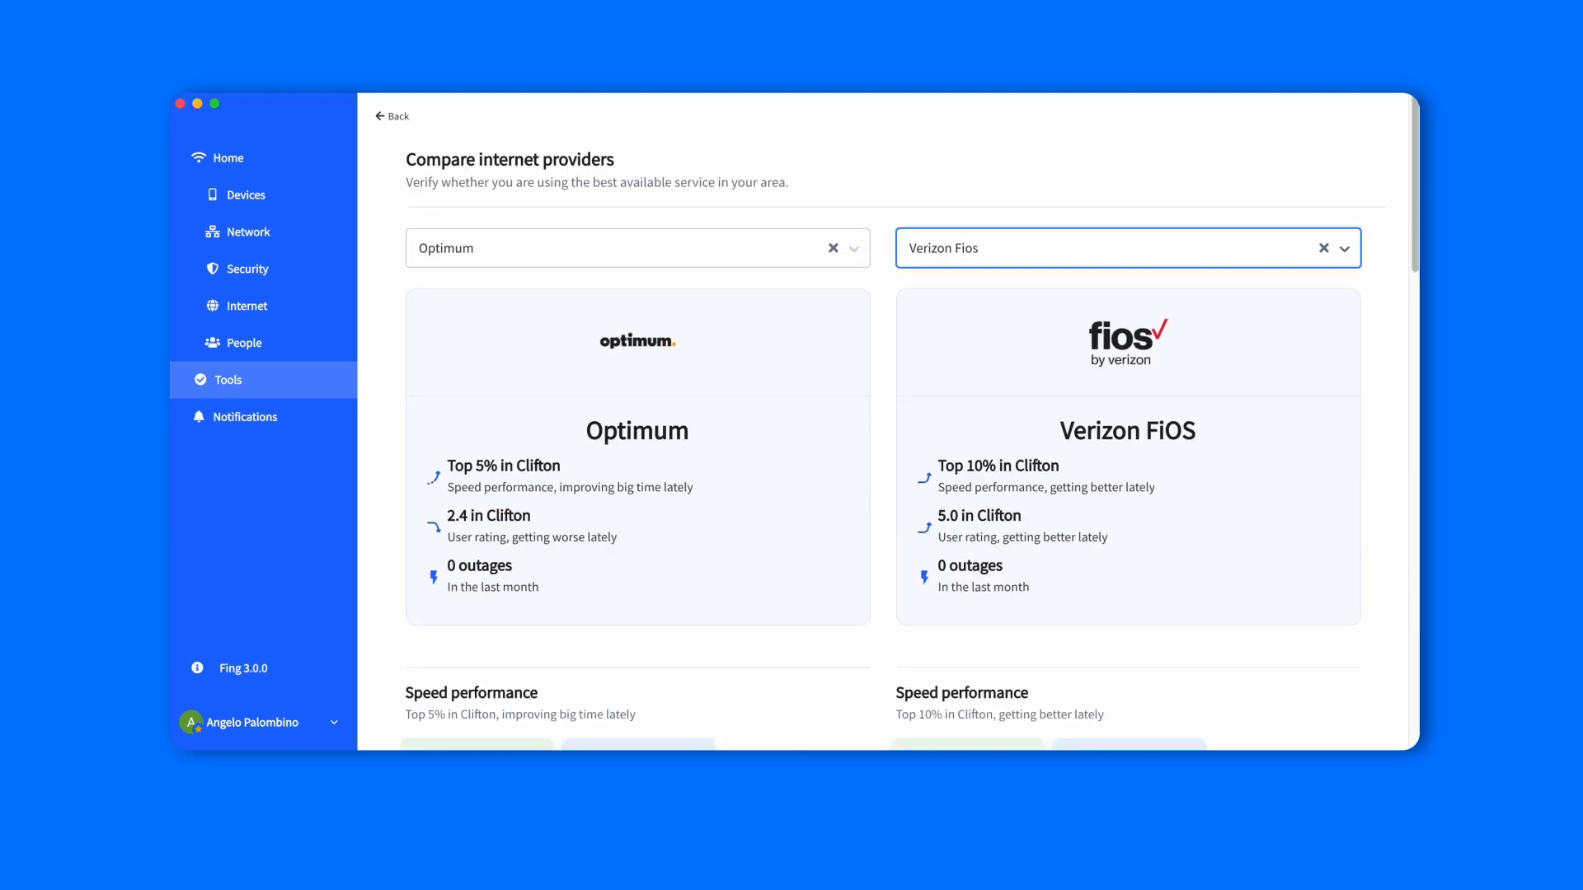
click(228, 150)
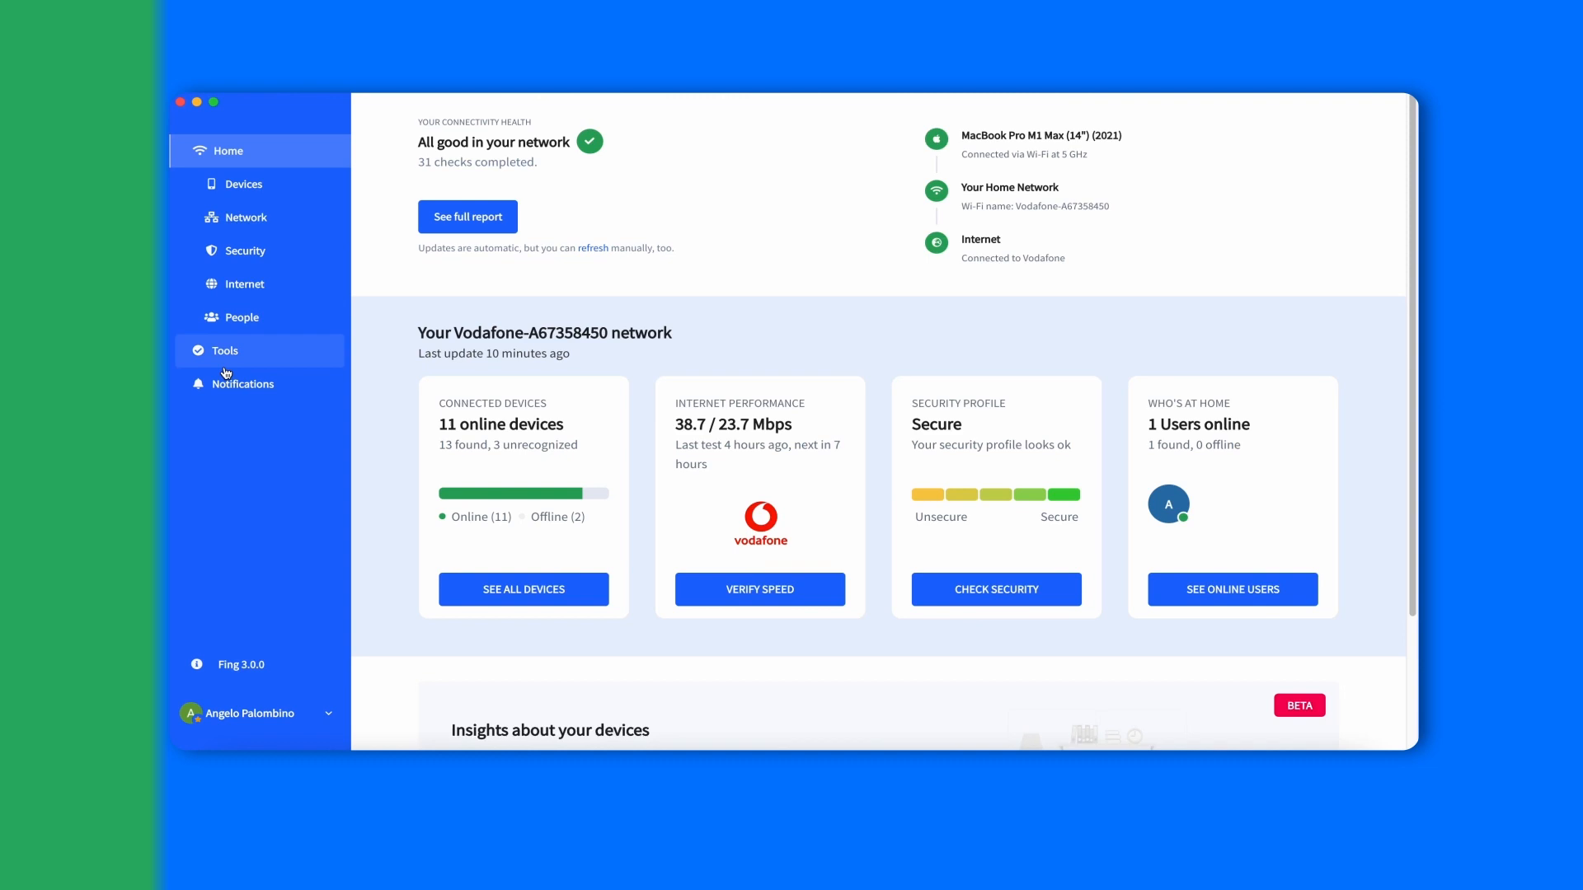
Step: View the TP-Link Tapo C200 camera entry from today's notifications timeline
click(244, 384)
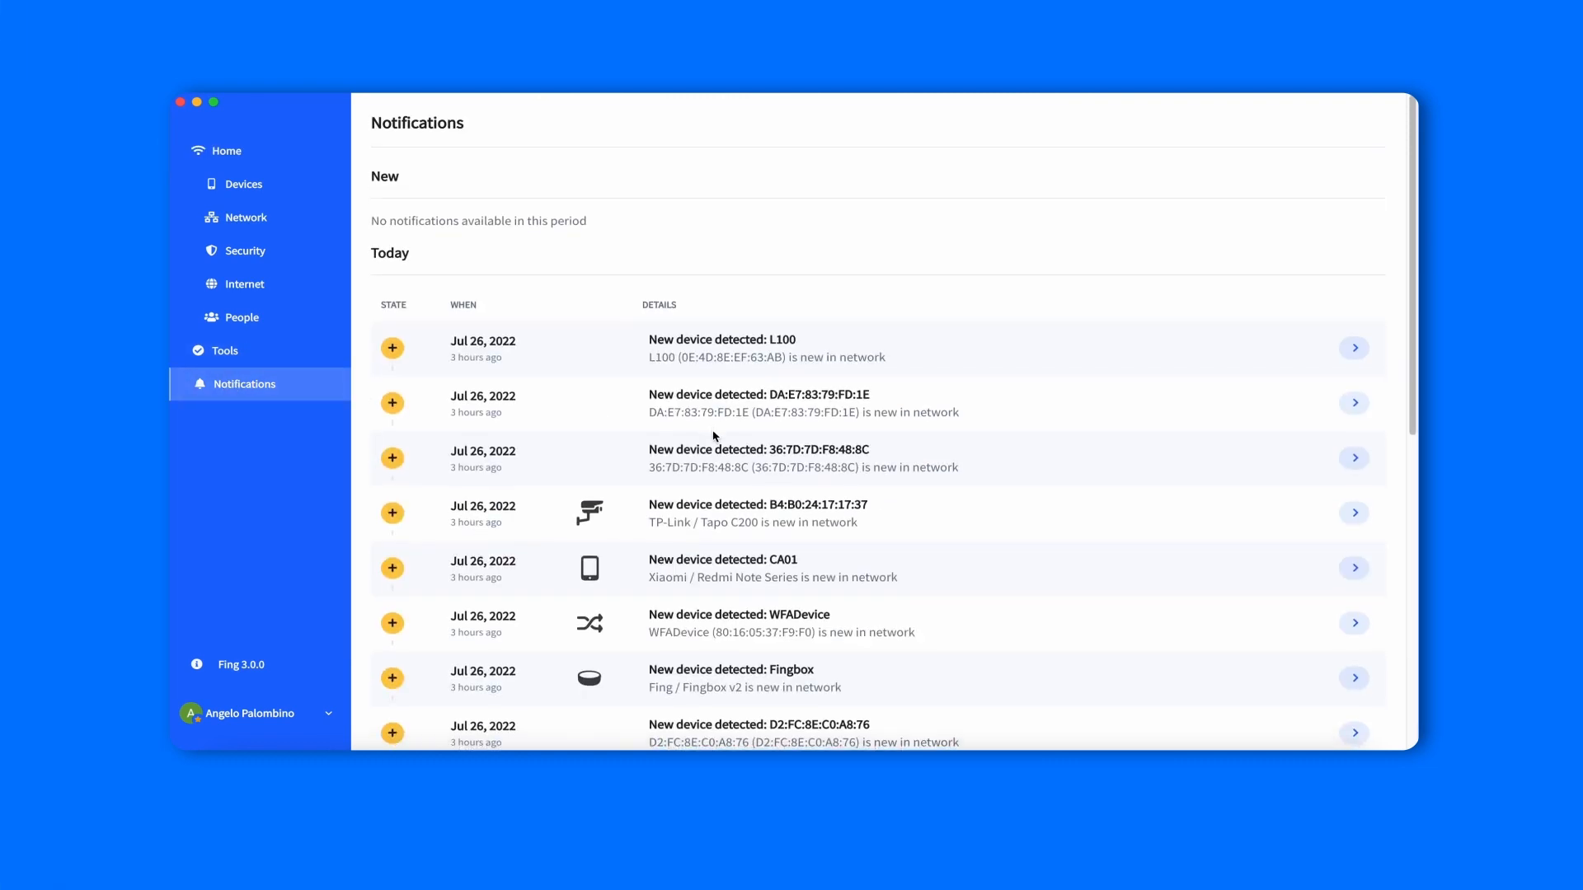
scroll(down, 3)
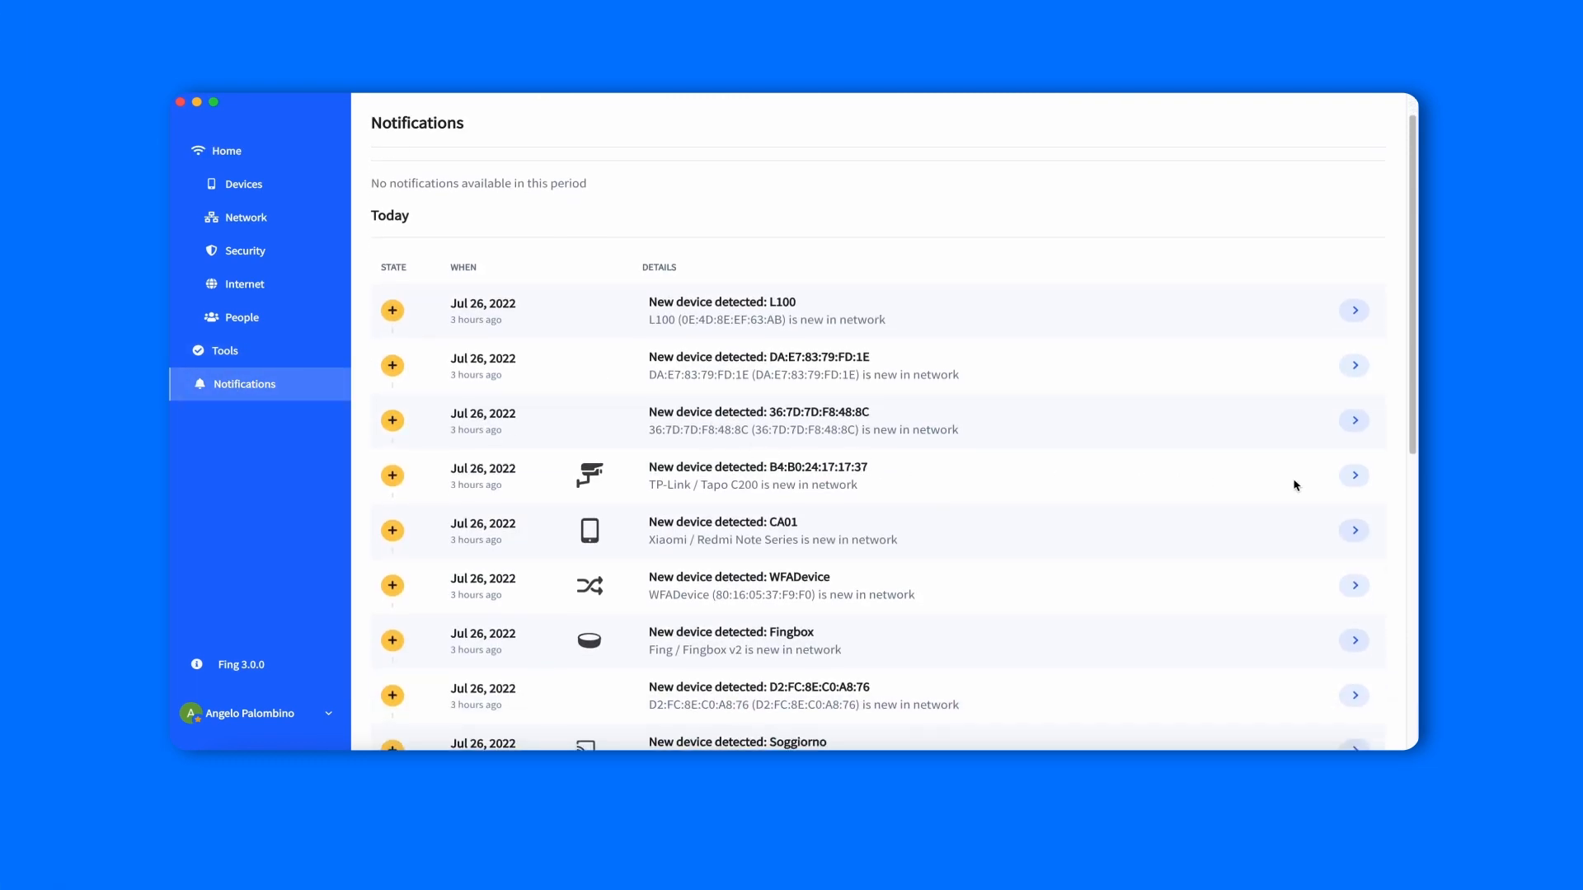
click(1354, 475)
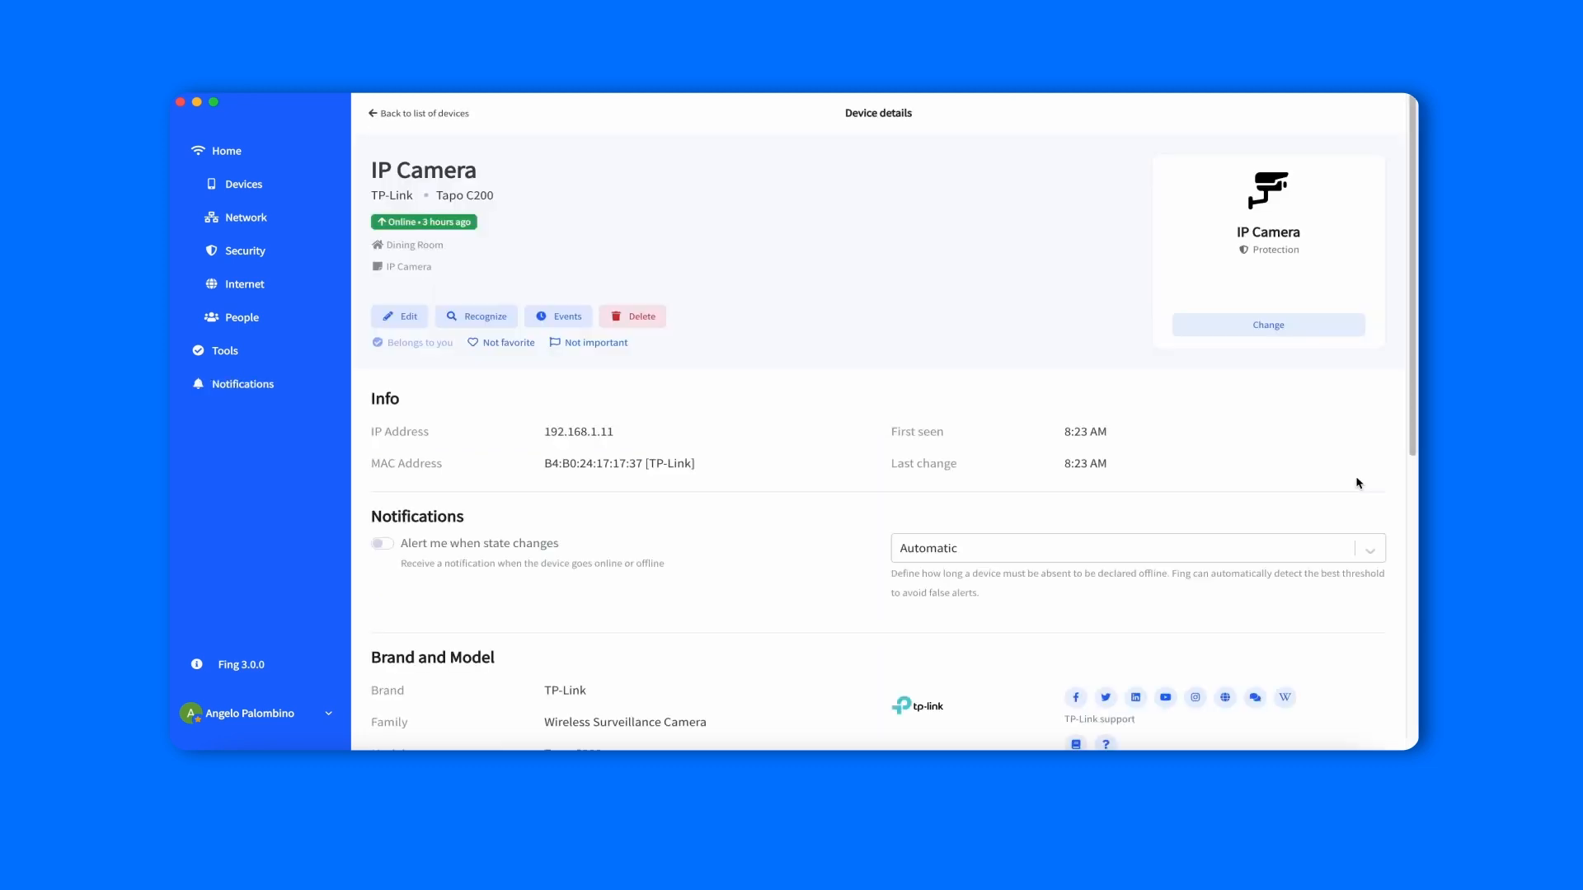
mouse_move(222, 405)
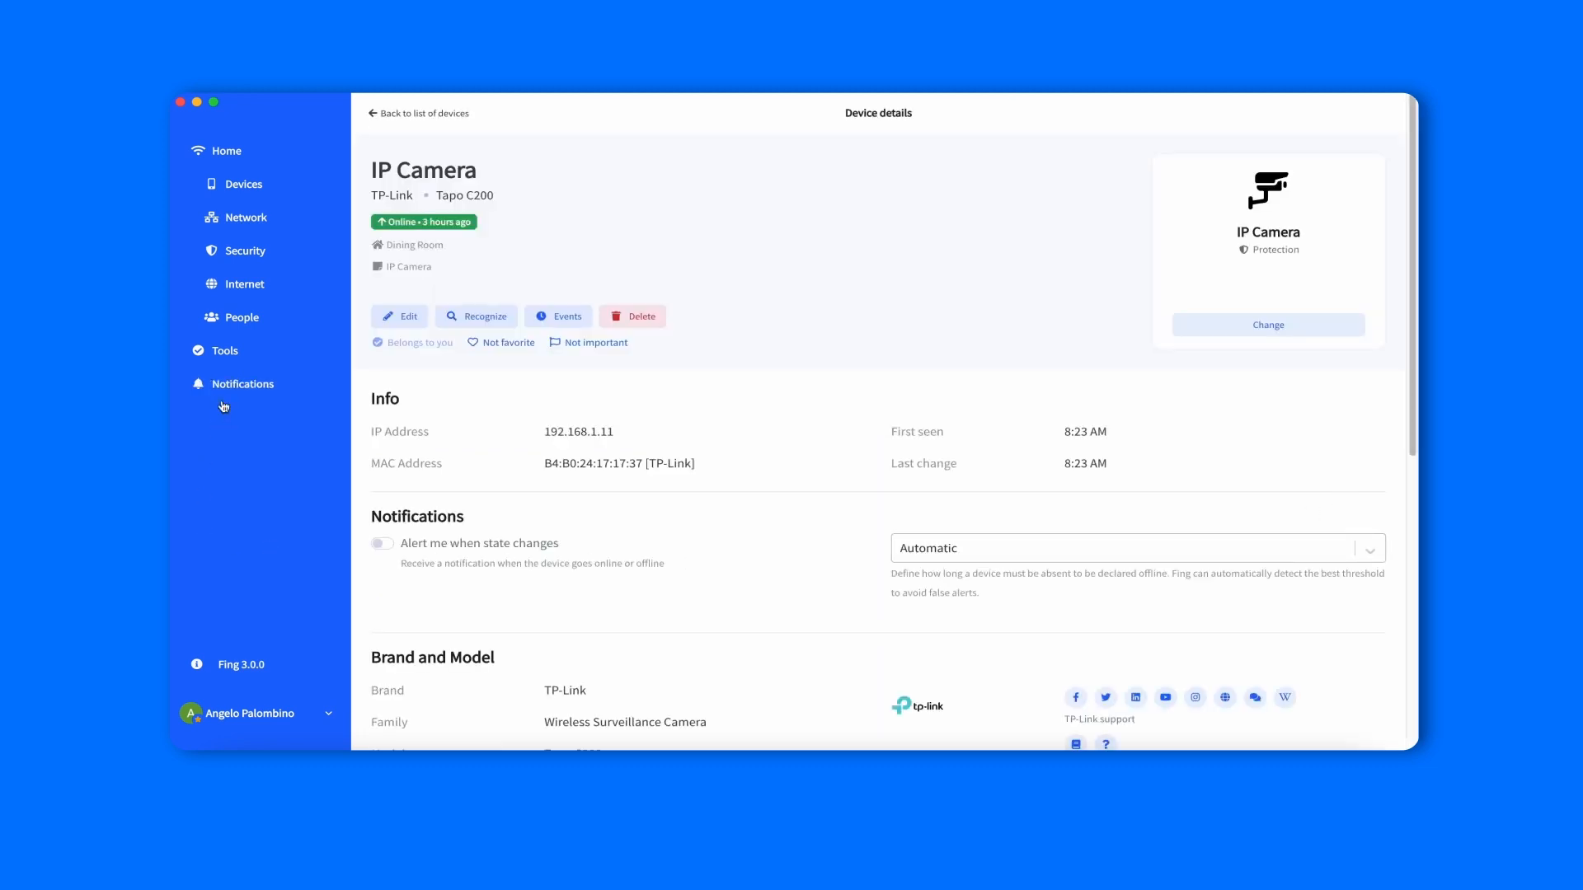
click(244, 383)
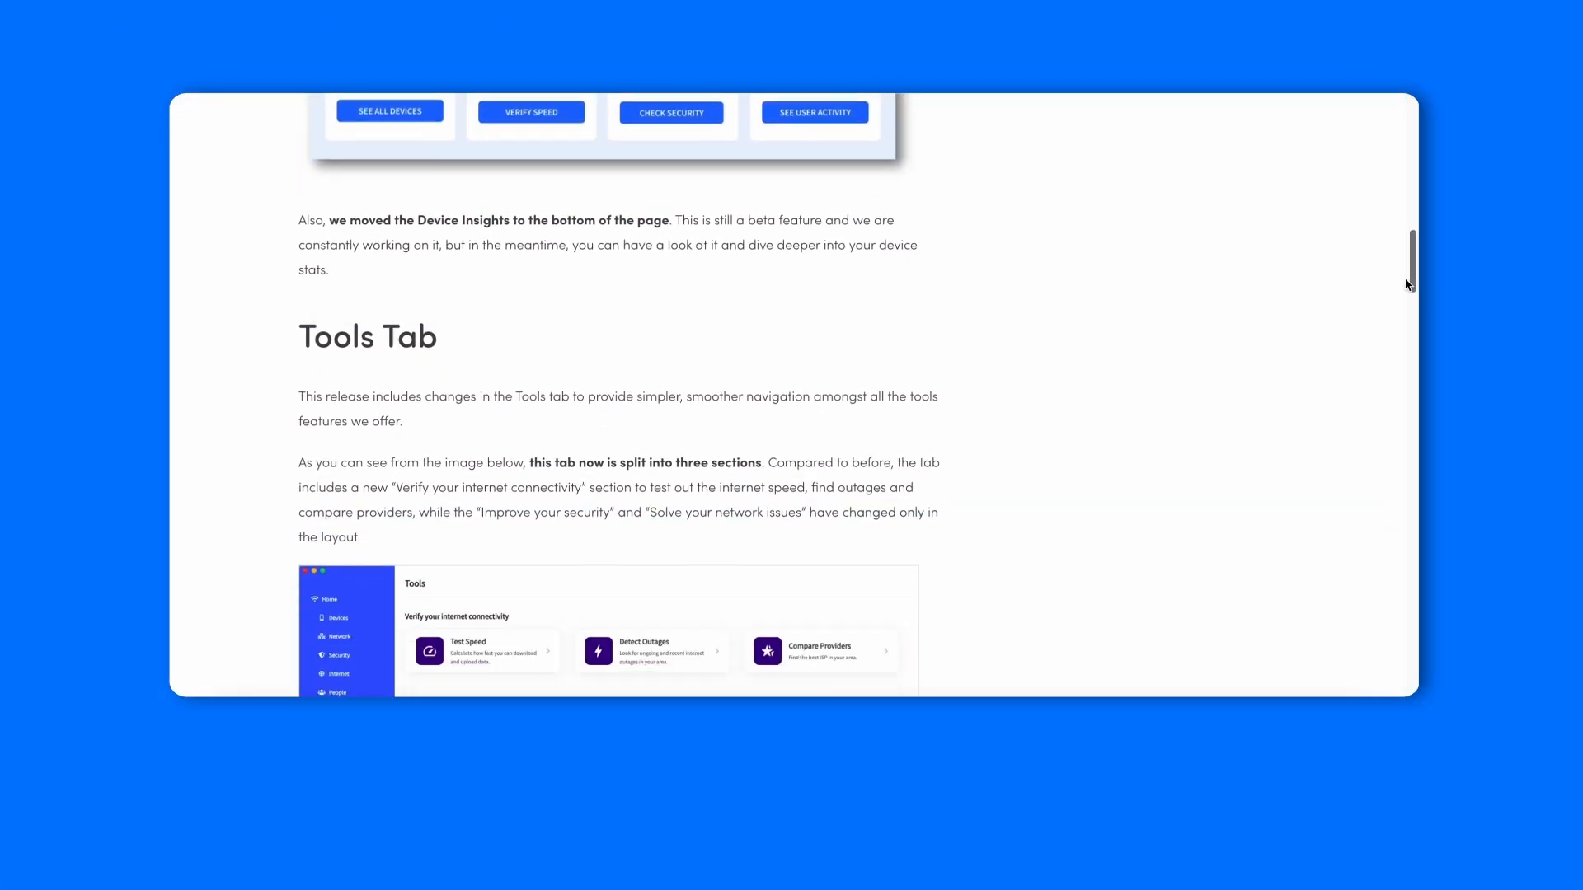
Step: Scroll the Fing Desktop 3.0 post to its Premium discount and download offer
scroll(down, 3)
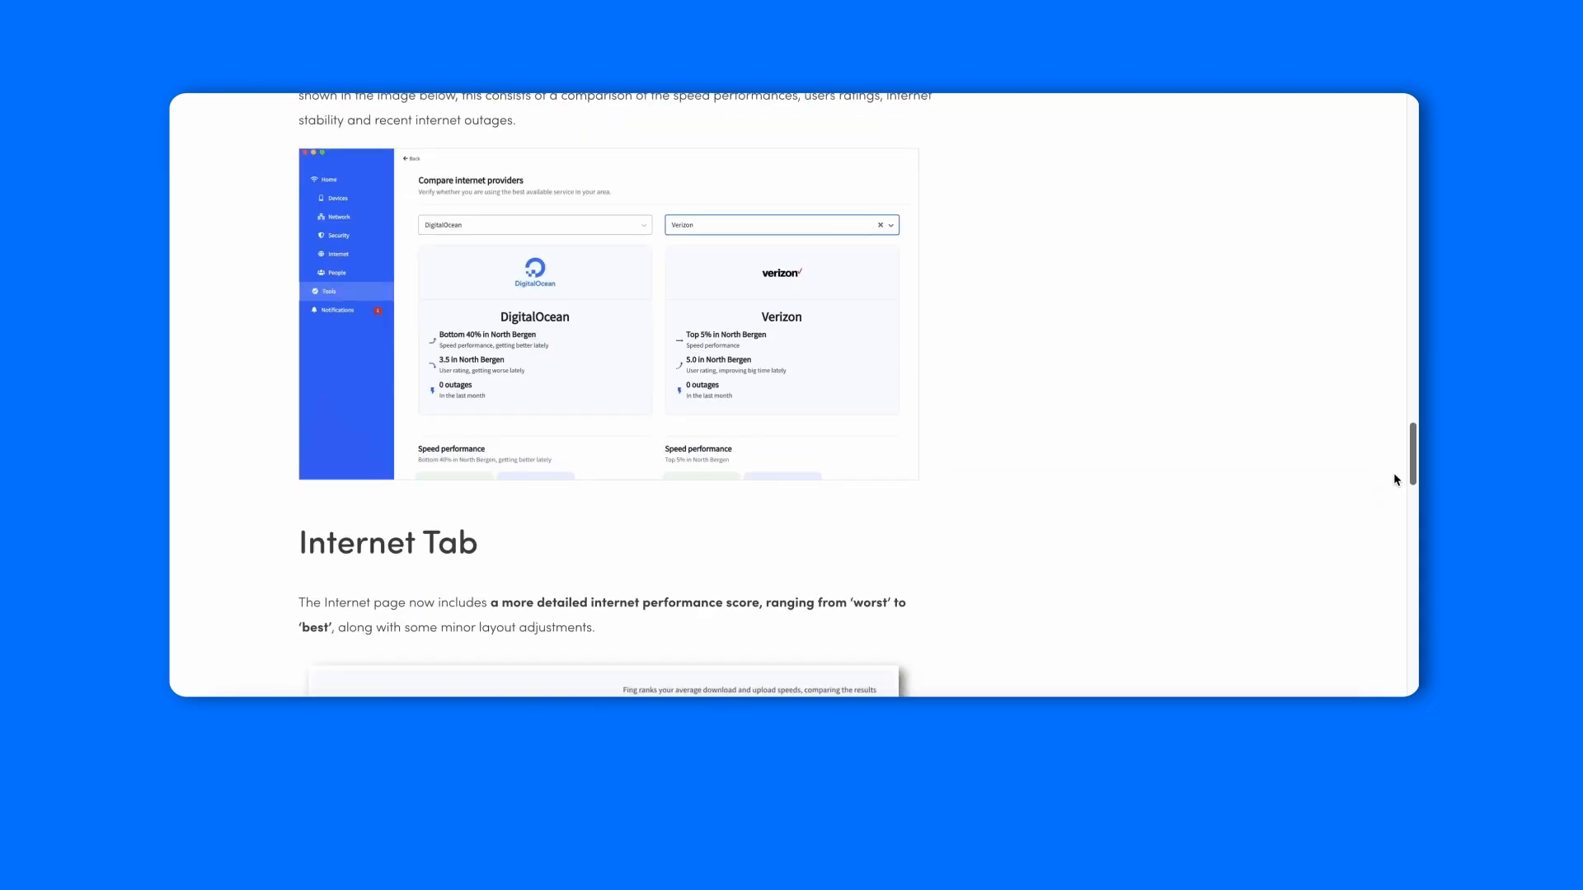
scroll(down, 3)
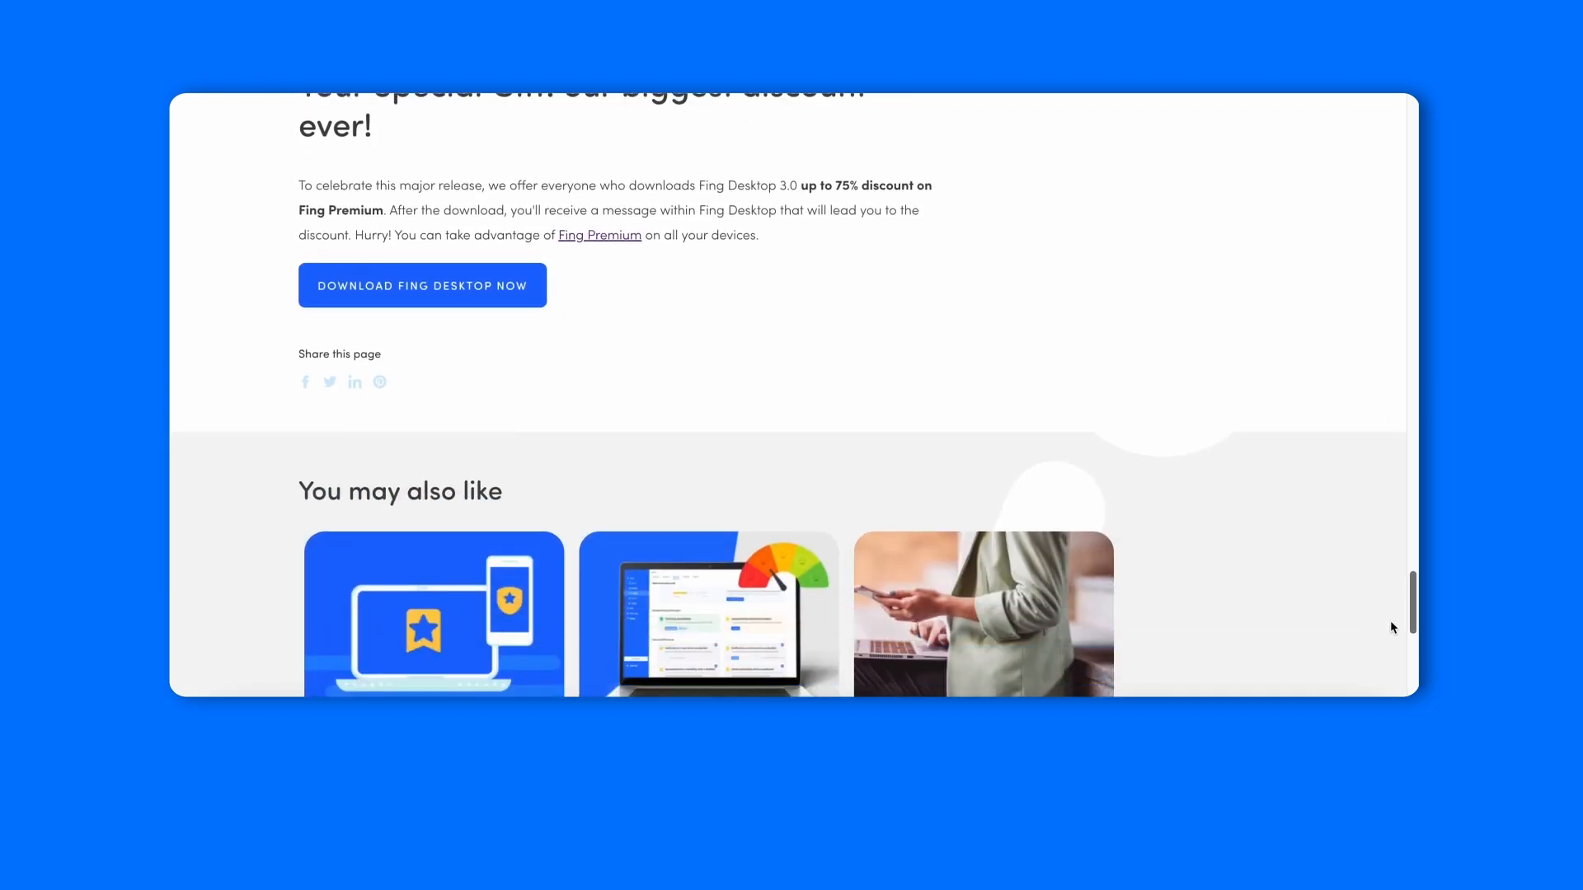